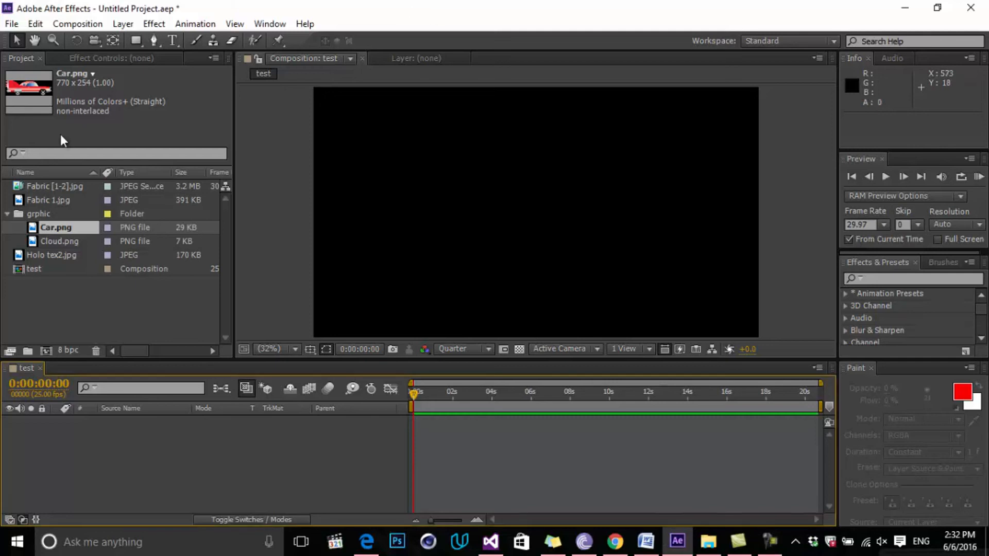
pyautogui.moveTo(213, 40)
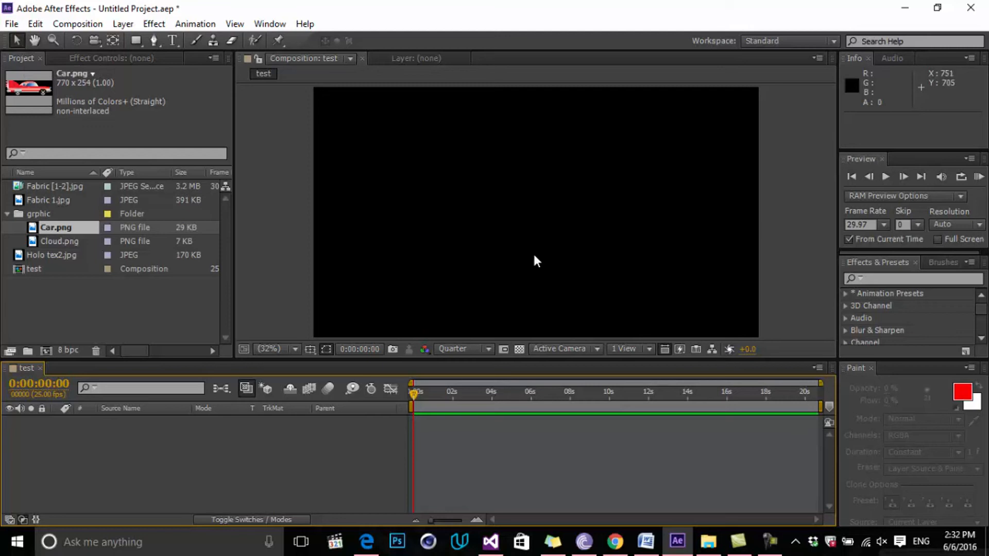
pyautogui.moveTo(122, 216)
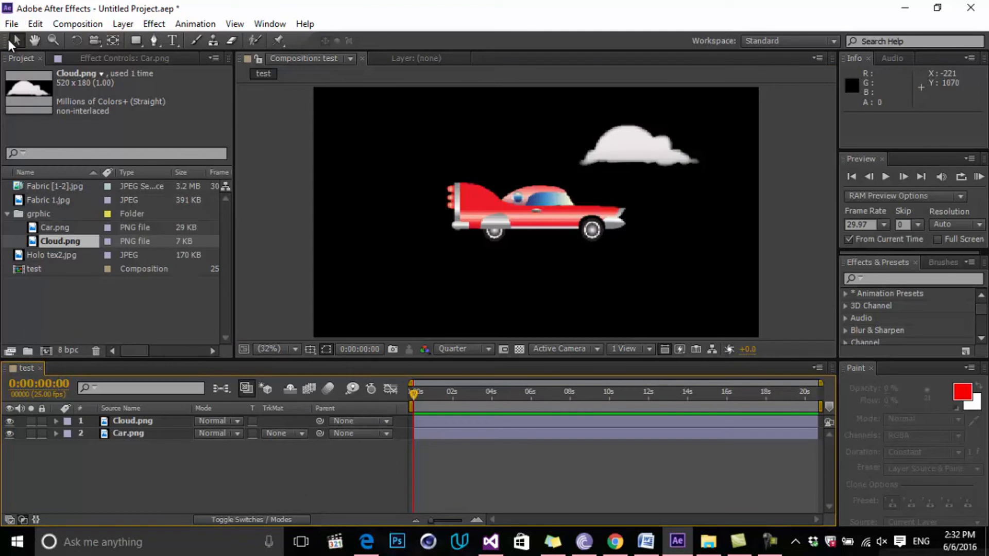
pyautogui.click(546, 228)
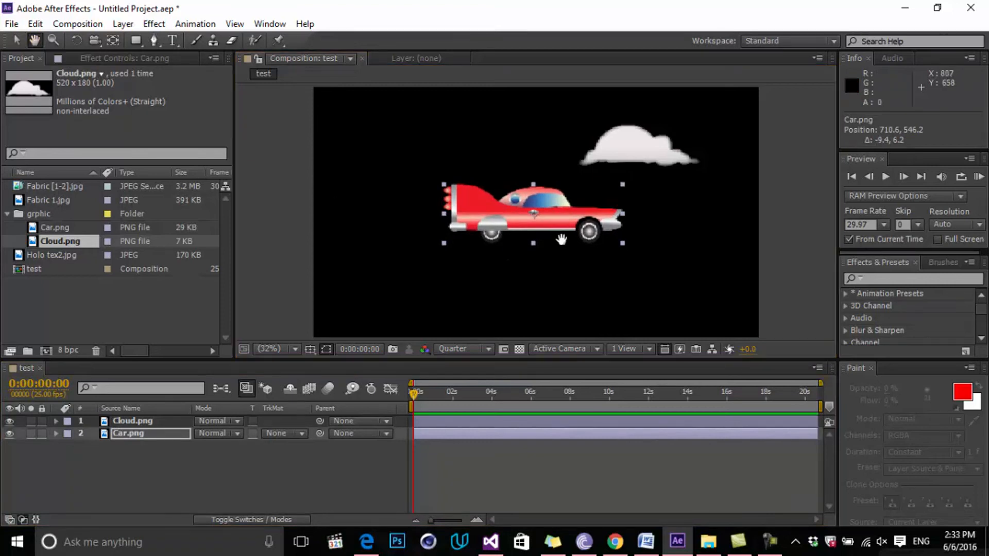
pyautogui.click(270, 349)
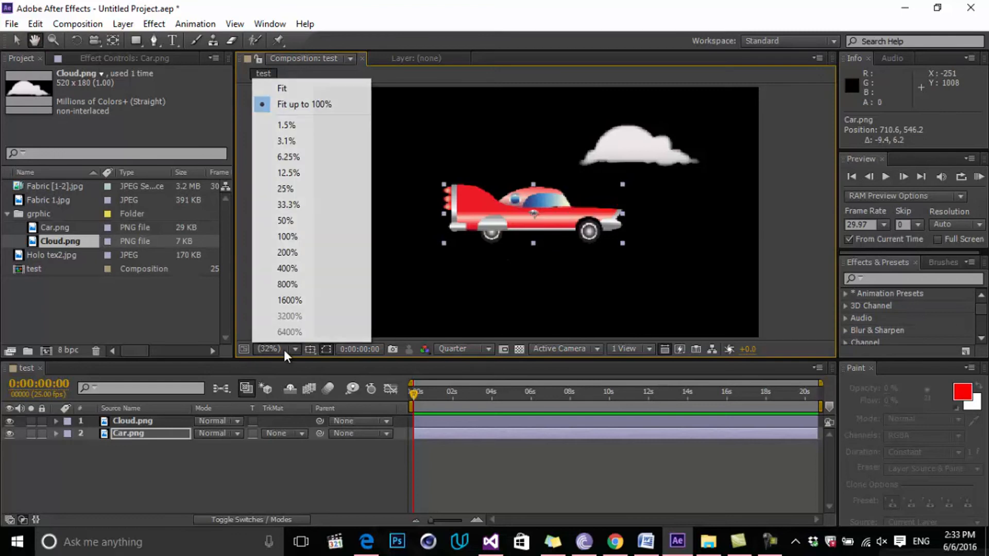
pyautogui.moveTo(287, 237)
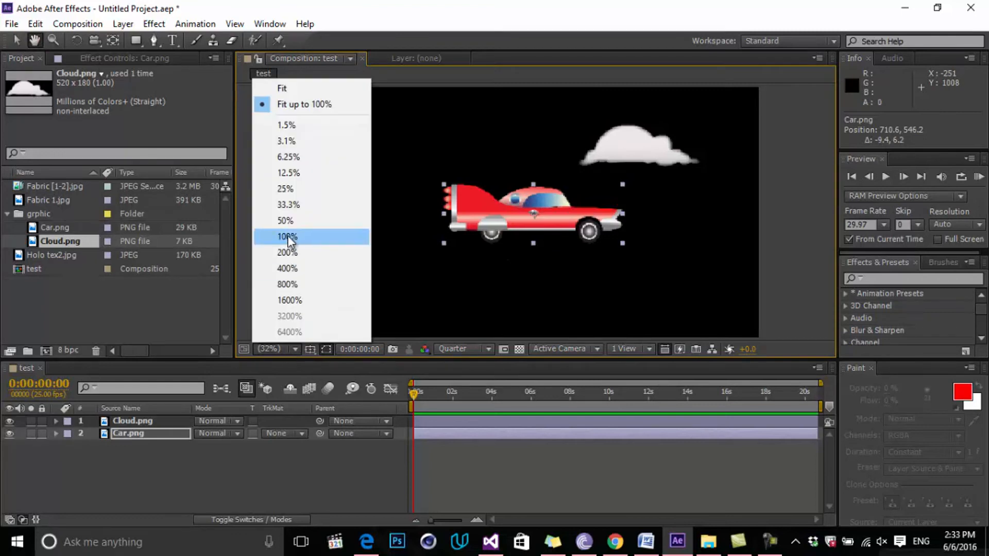
pyautogui.moveTo(287, 268)
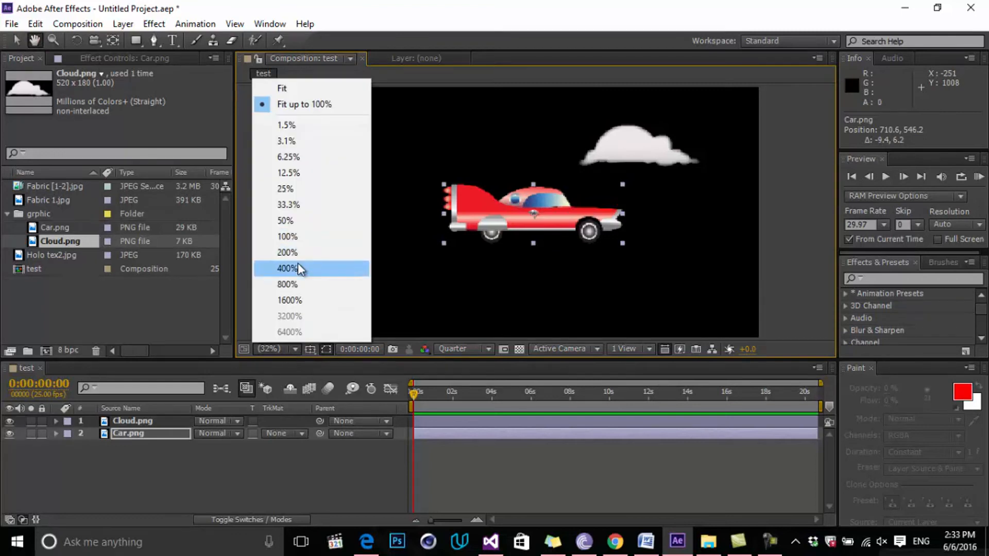
pyautogui.click(288, 268)
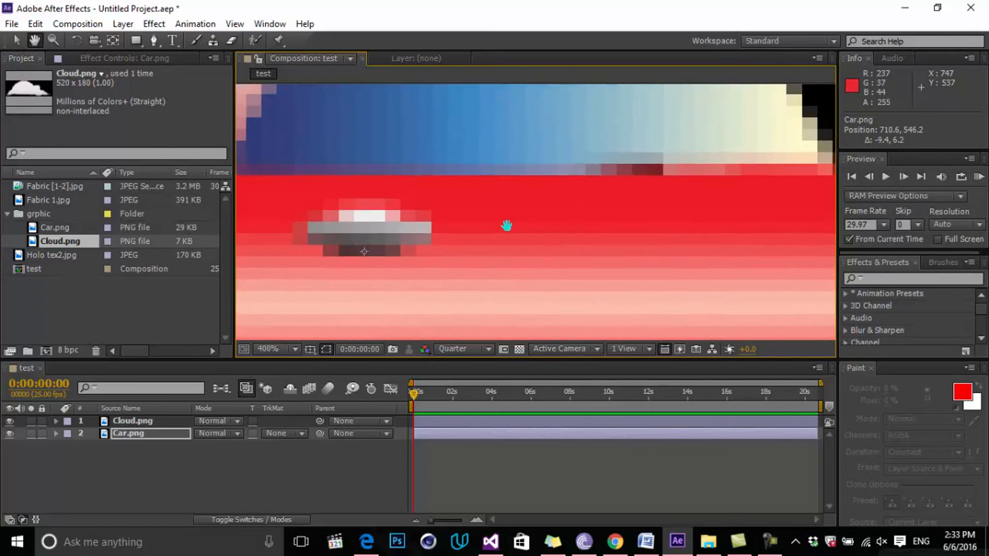
pyautogui.moveTo(633, 243)
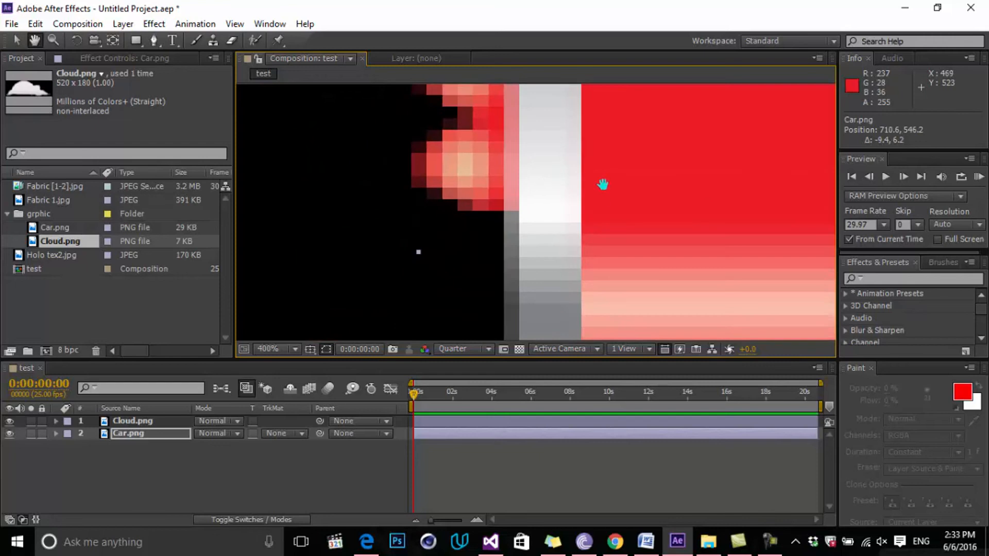
pyautogui.moveTo(419, 136)
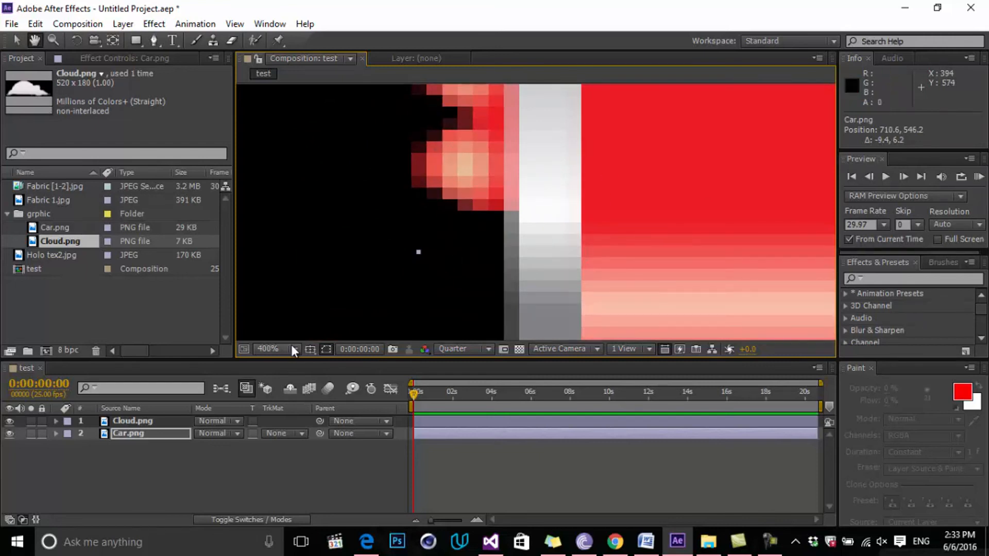
pyautogui.click(268, 350)
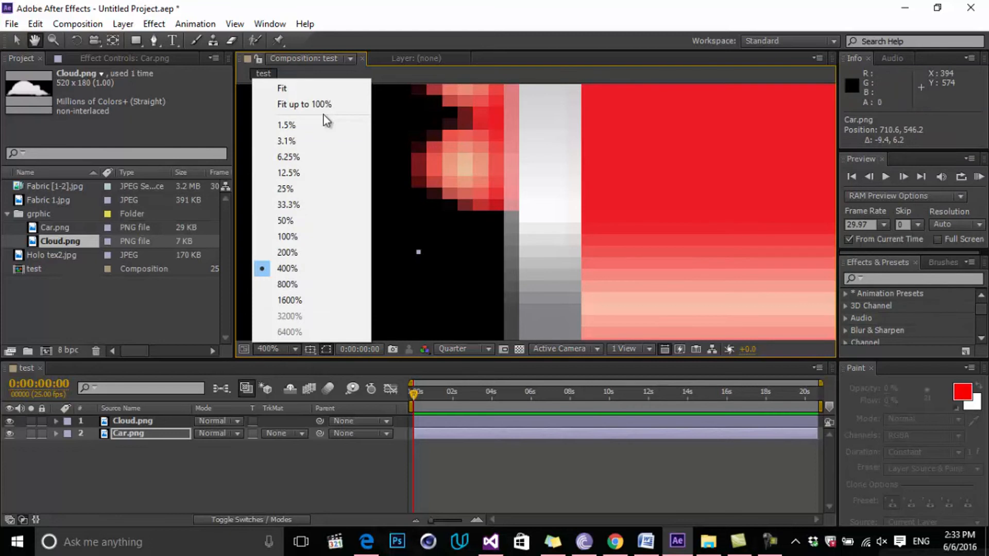
pyautogui.click(282, 88)
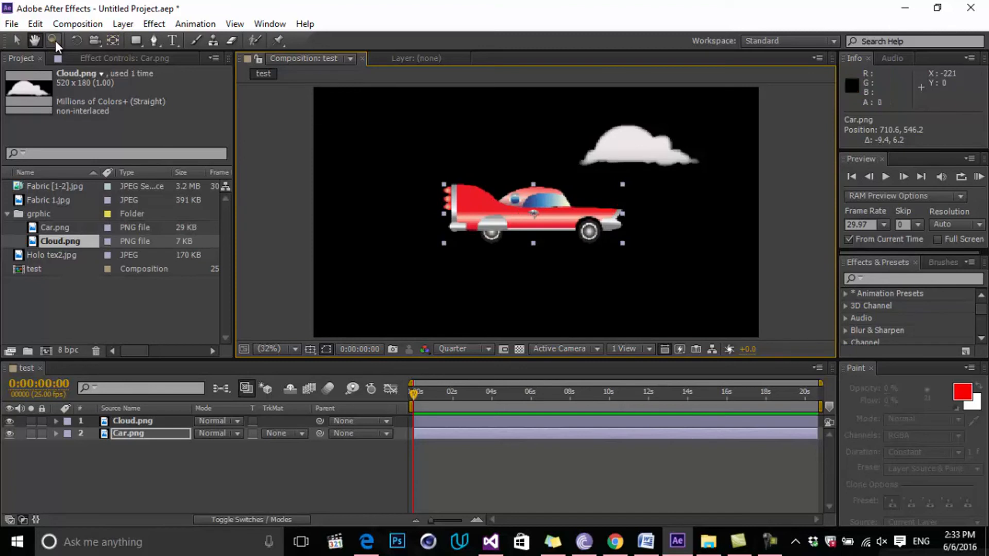
pyautogui.moveTo(550, 226)
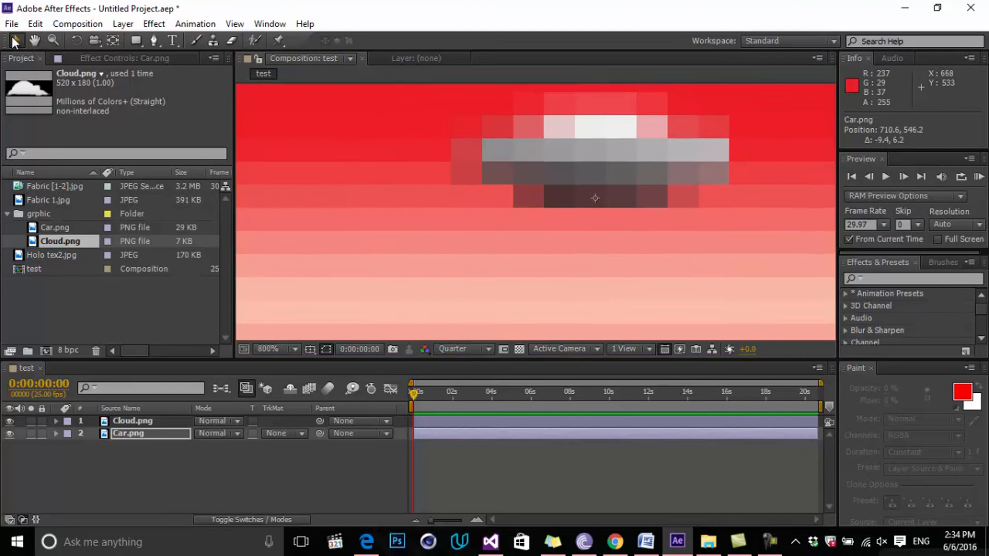
# - Show the list of magnification levels for the Composition view
pyautogui.click(274, 350)
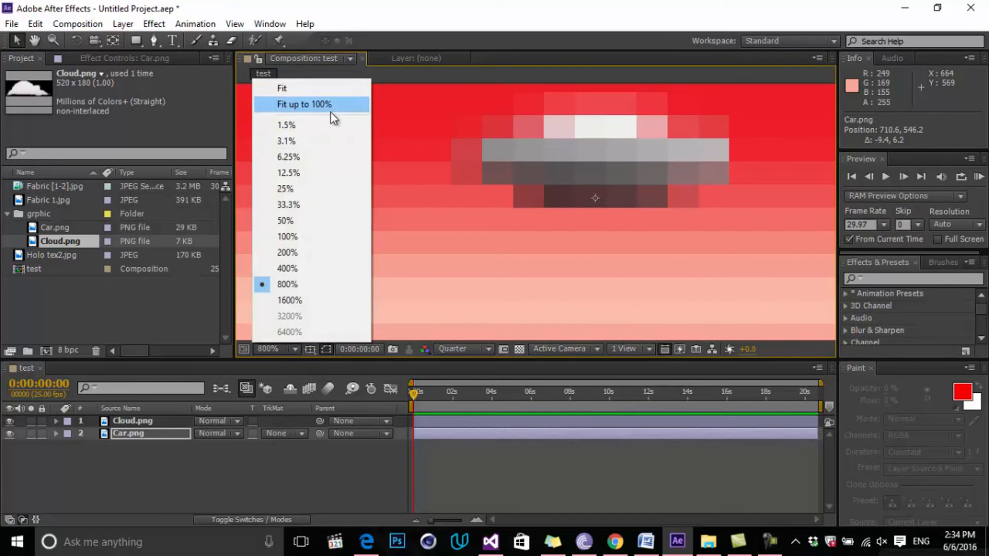
# - Return the view to Fit so the whole composition shows again
pyautogui.click(304, 104)
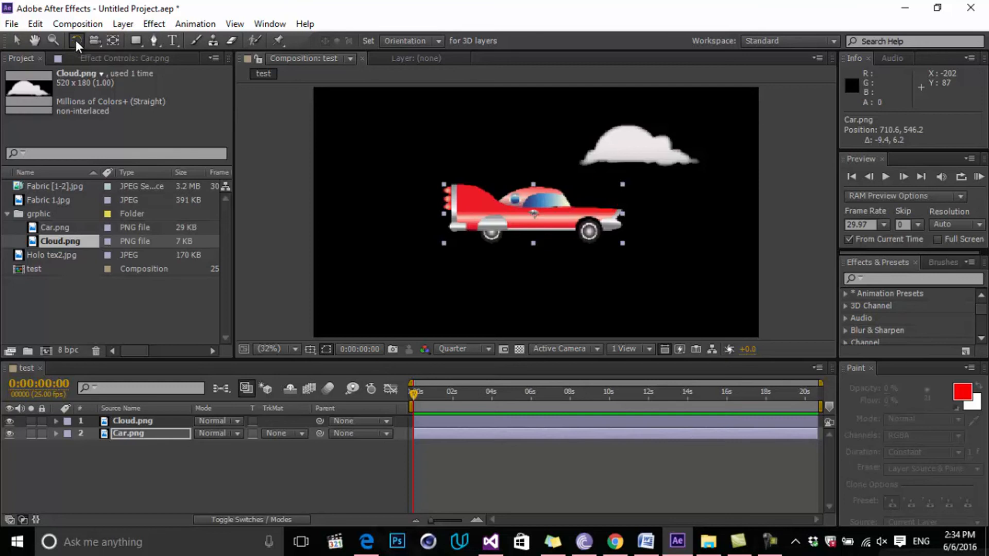
pyautogui.moveTo(533, 208)
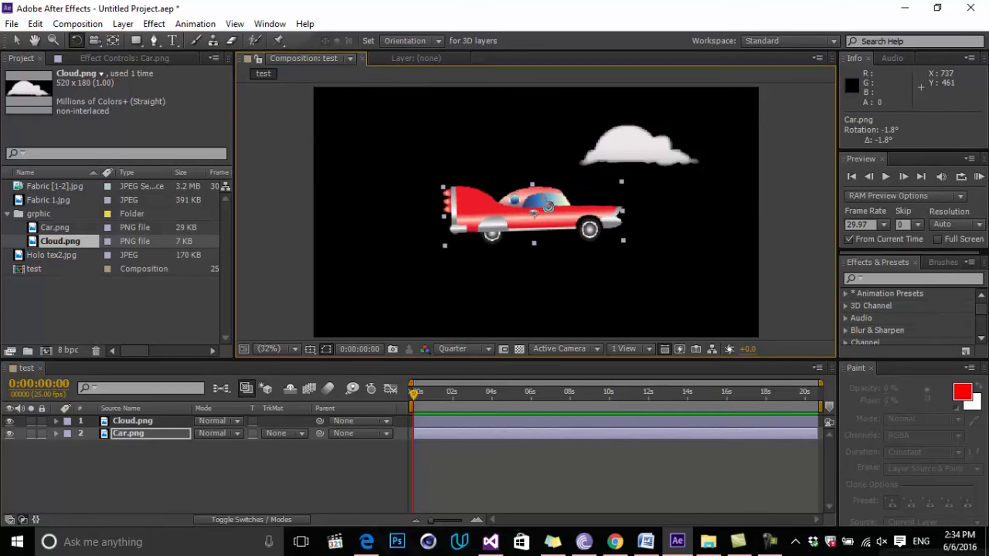
pyautogui.moveTo(75, 41)
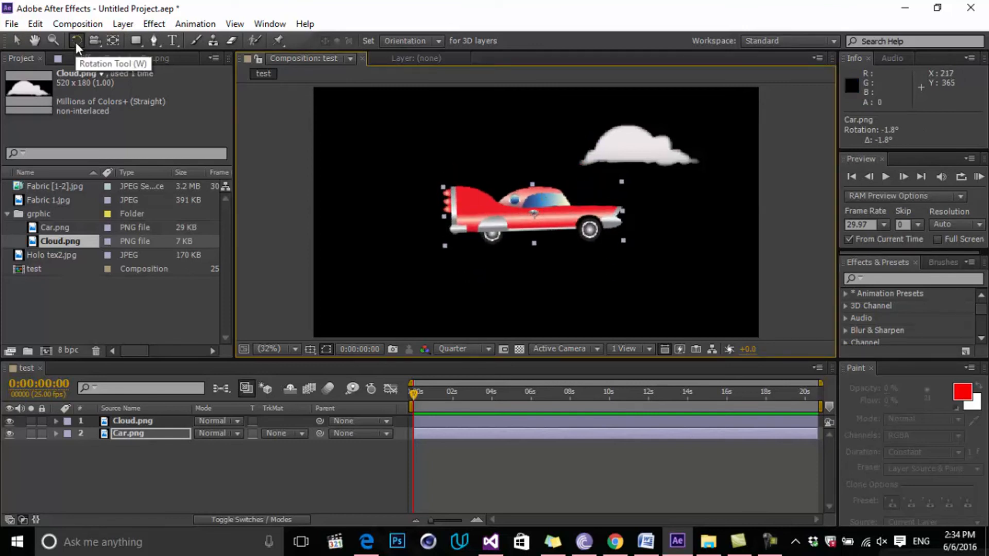
pyautogui.moveTo(99, 47)
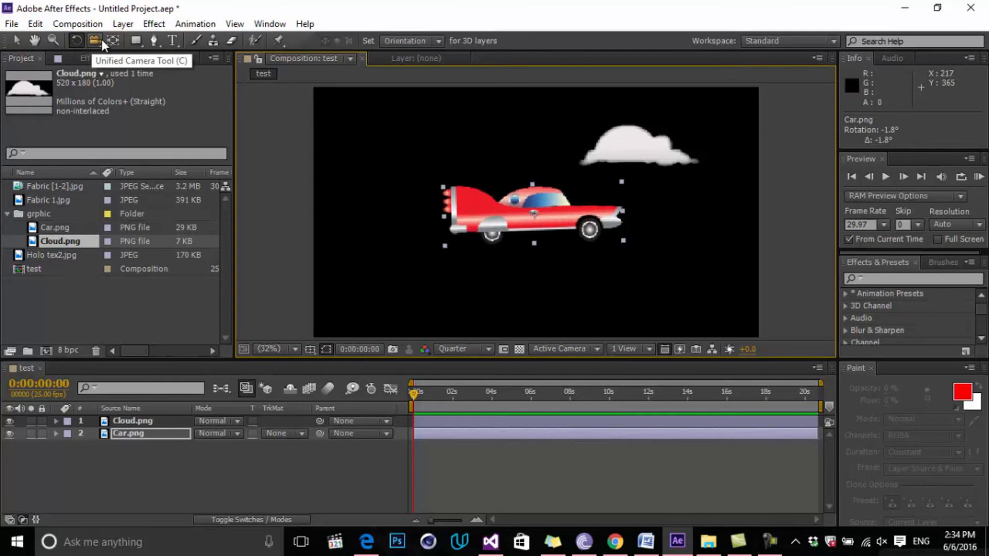
pyautogui.click(114, 40)
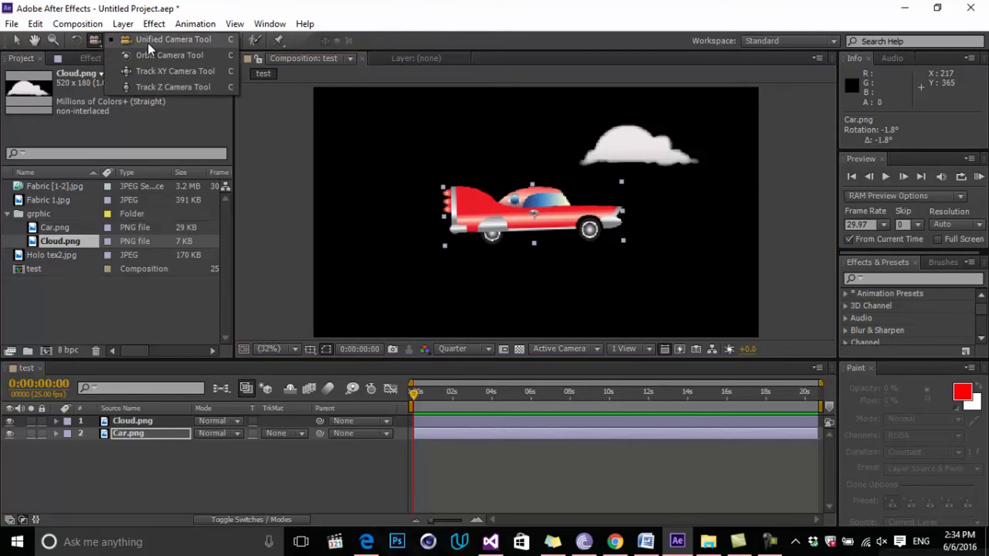
pyautogui.moveTo(185, 86)
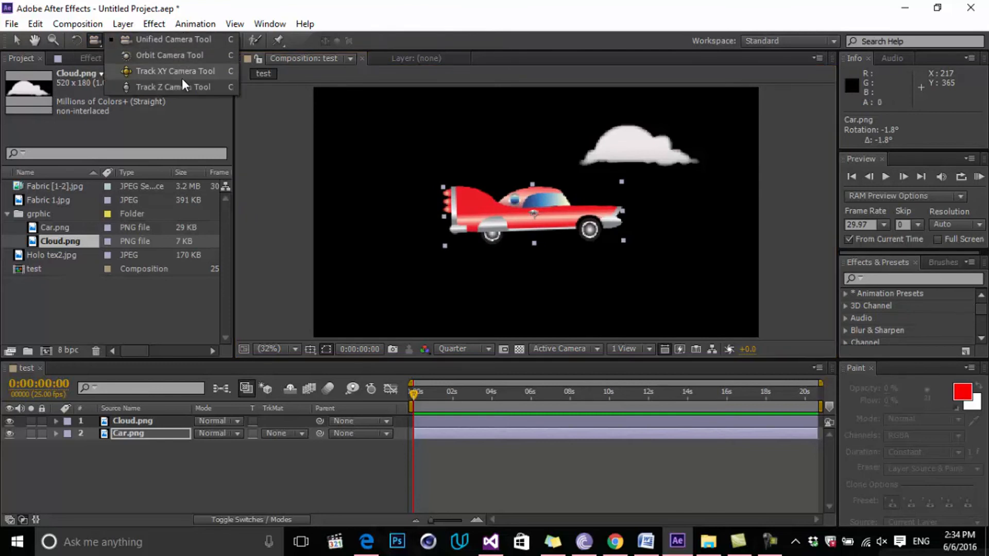
pyautogui.moveTo(193, 71)
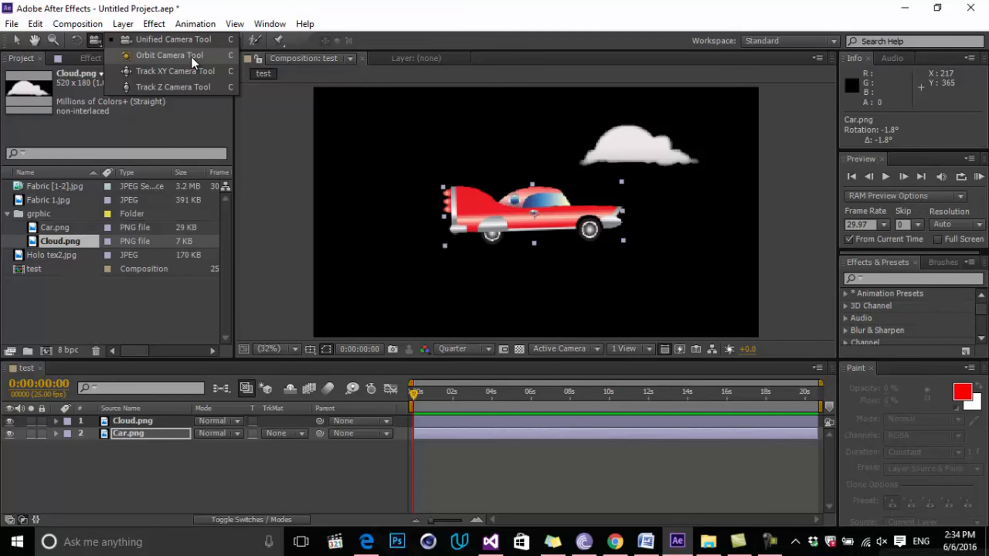
pyautogui.moveTo(158, 61)
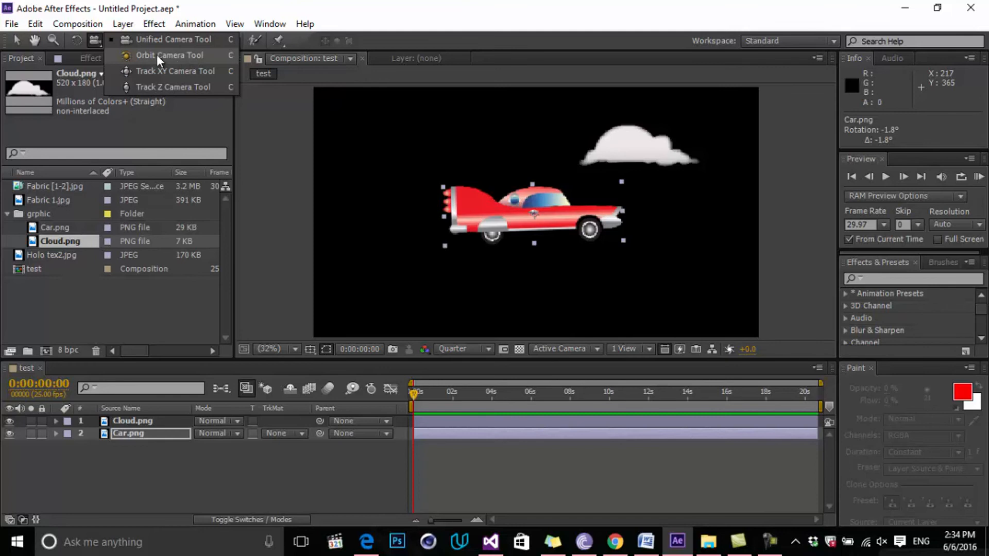
pyautogui.moveTo(167, 75)
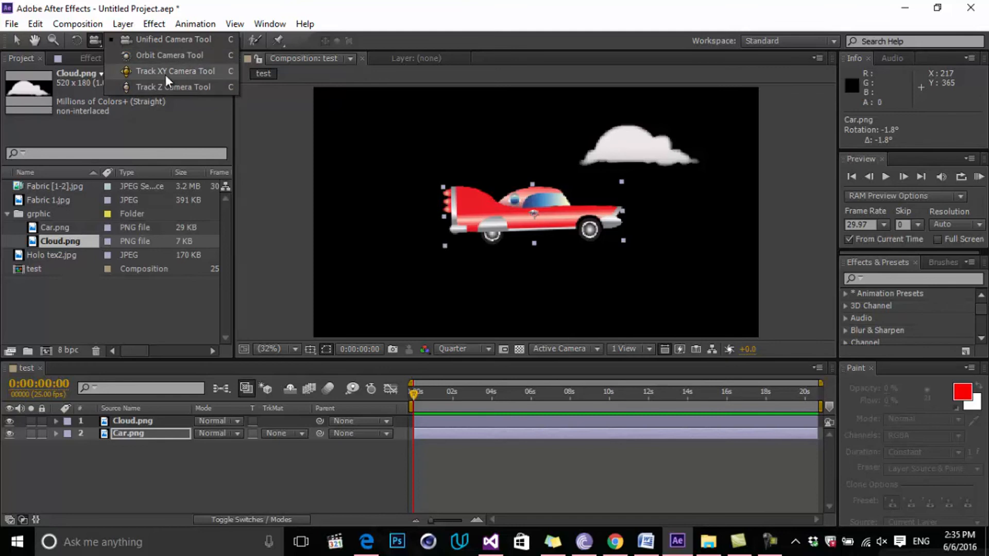
pyautogui.moveTo(170, 75)
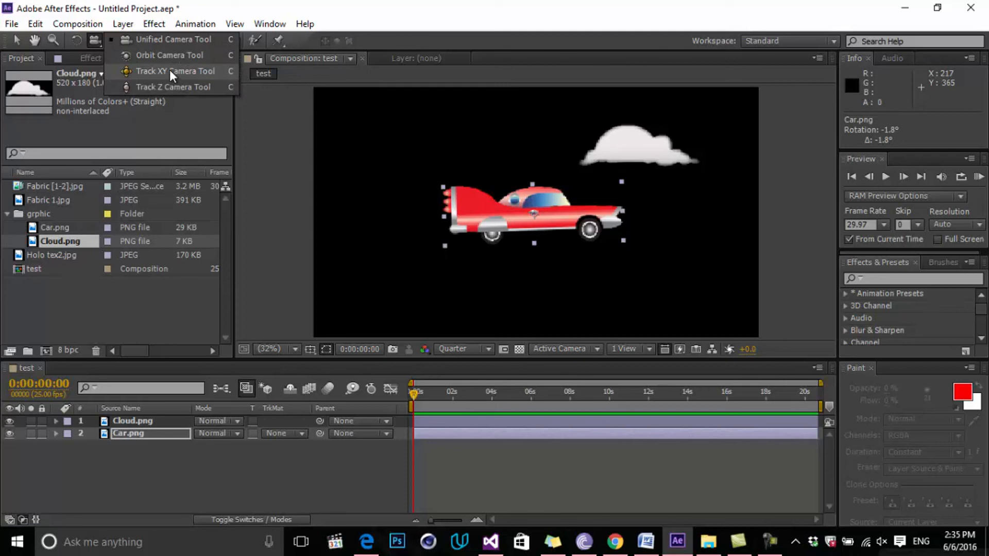
pyautogui.moveTo(169, 55)
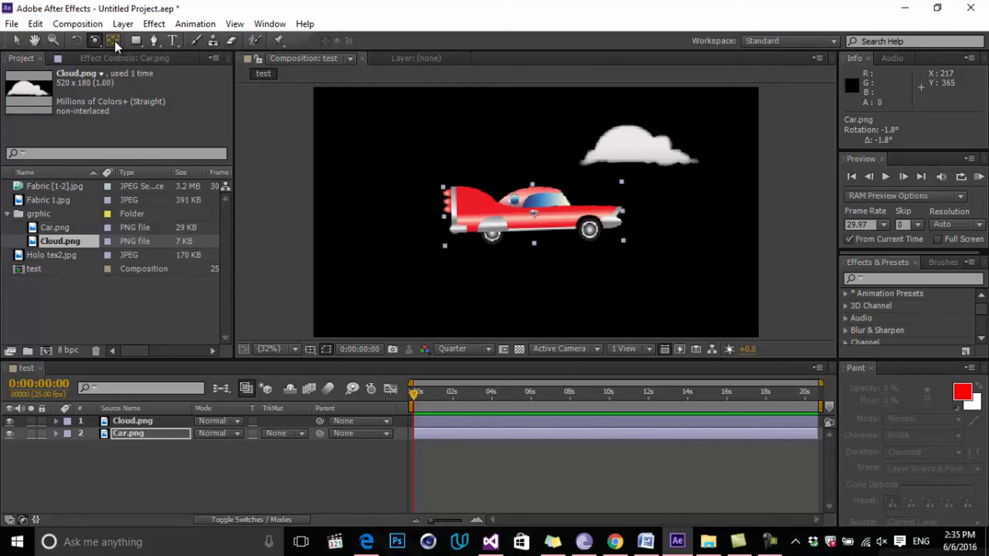
pyautogui.moveTo(115, 40)
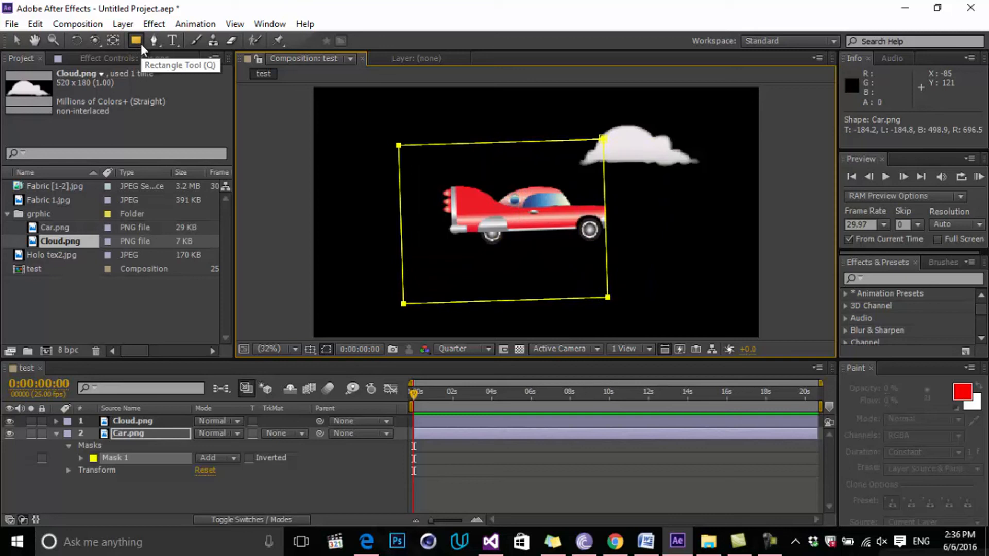
# - Reveal the other mask shape tool variants in the toolbar
pyautogui.click(136, 40)
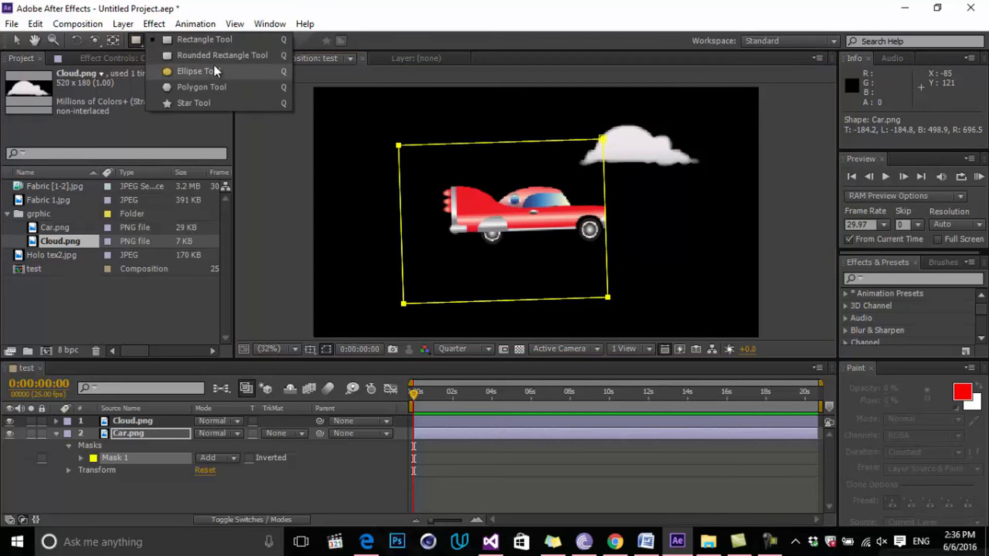
pyautogui.moveTo(220, 86)
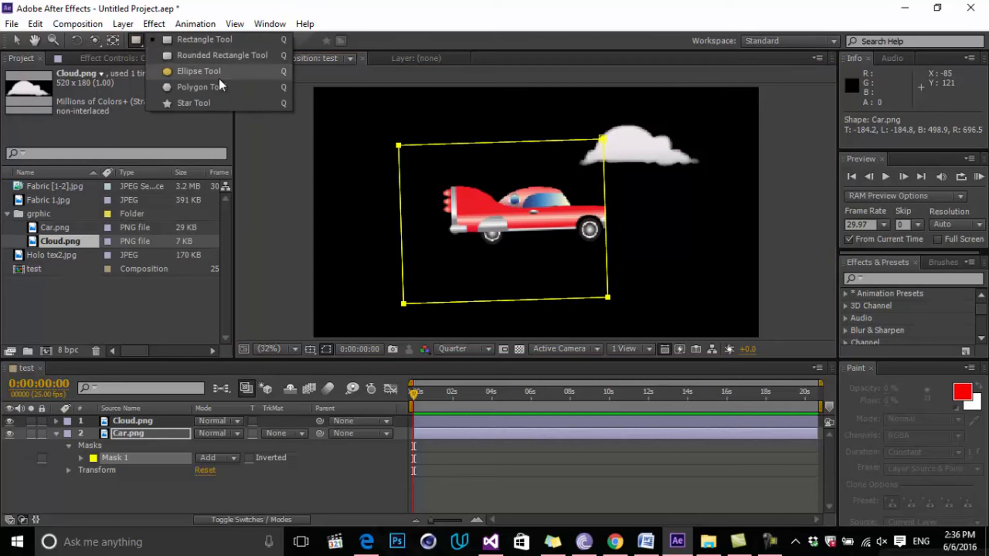
pyautogui.moveTo(220, 86)
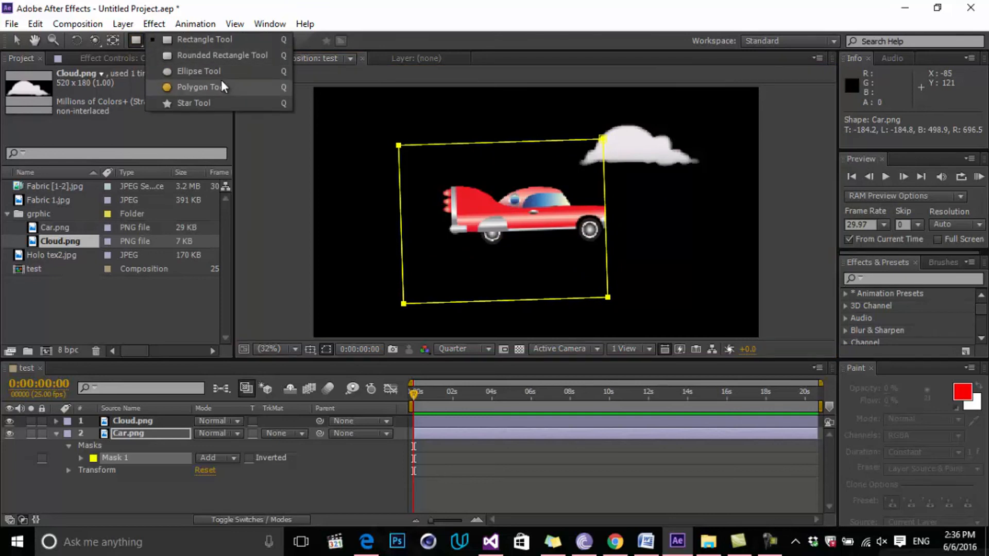
pyautogui.moveTo(226, 55)
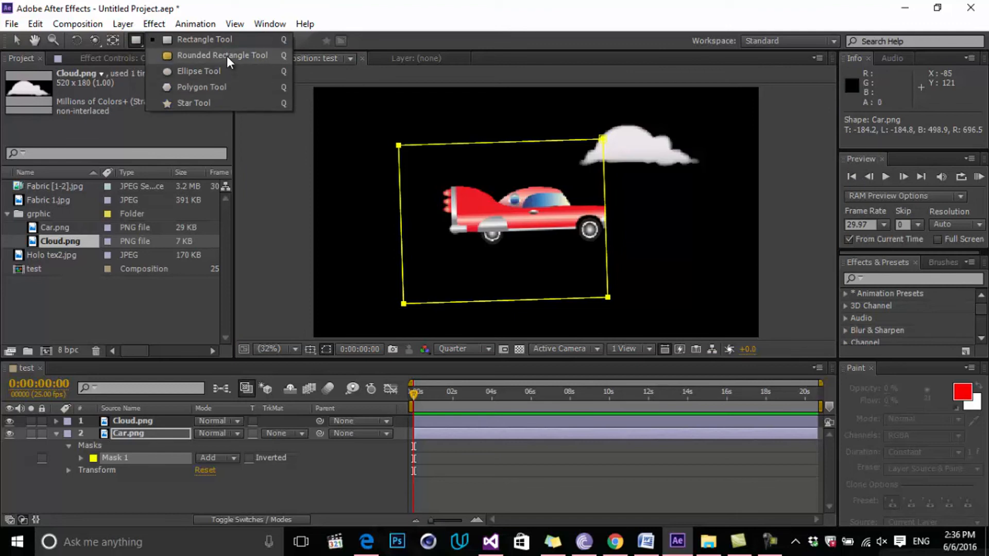
pyautogui.moveTo(399, 47)
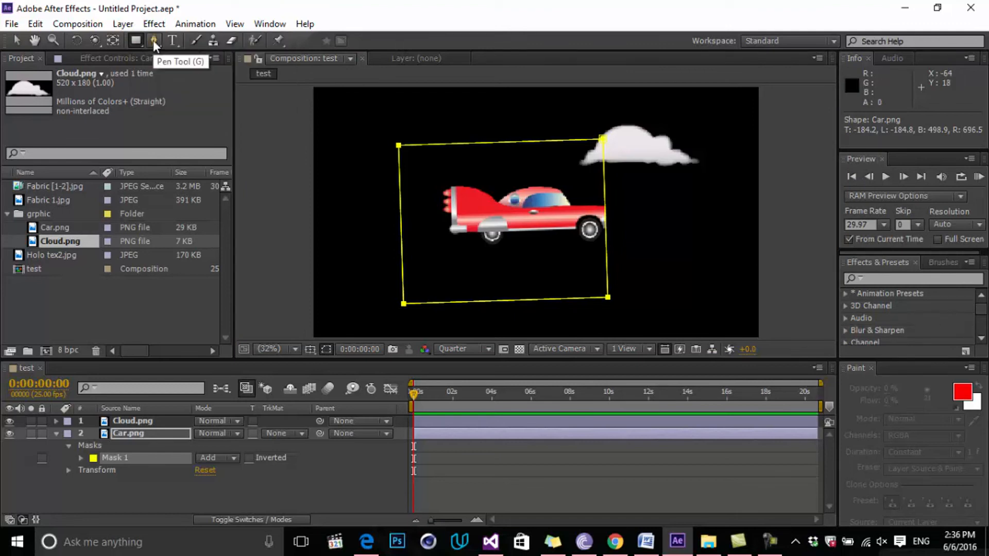
# - Set the Pen-drawn Mask 2 on Car.png from Add to Subtract, cutting a hole in the car
pyautogui.click(462, 184)
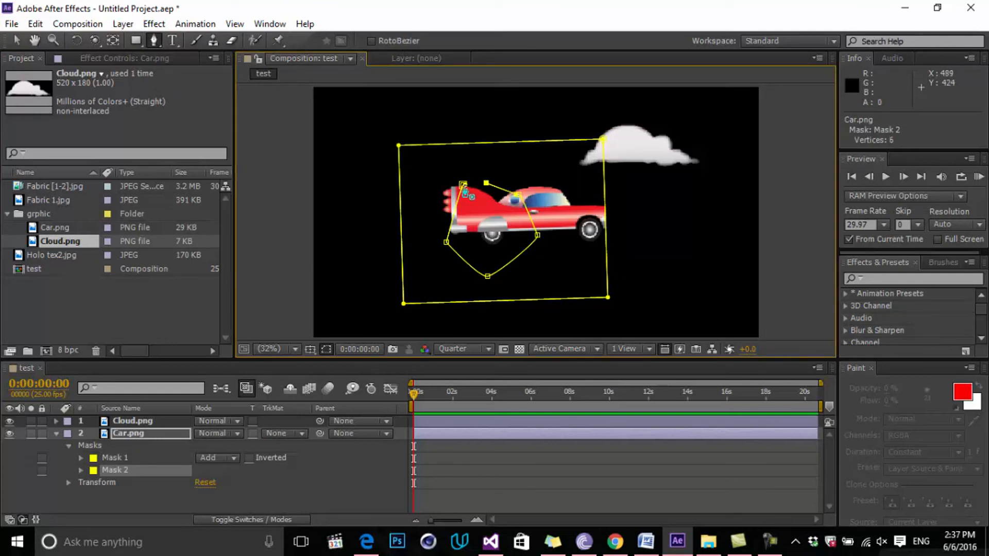
pyautogui.click(217, 470)
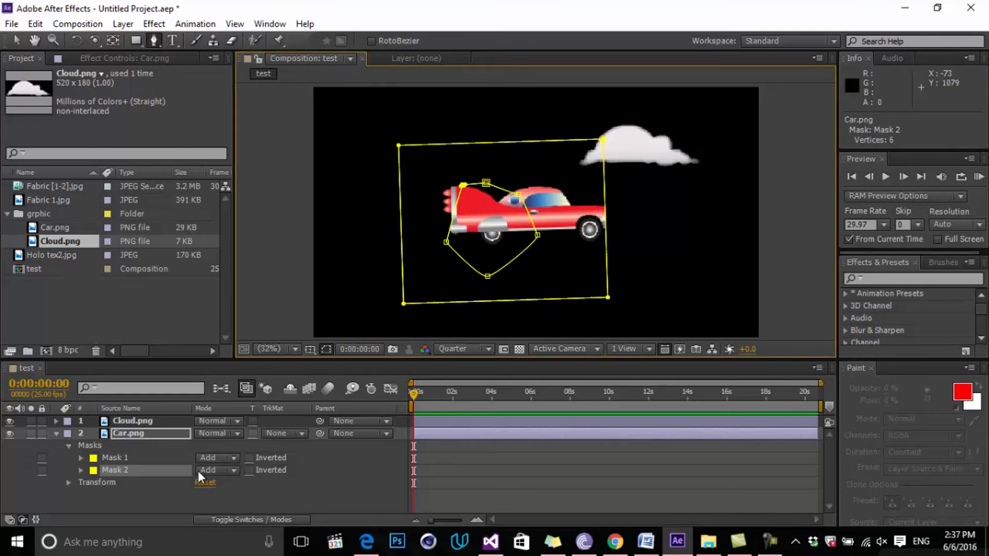
pyautogui.click(217, 470)
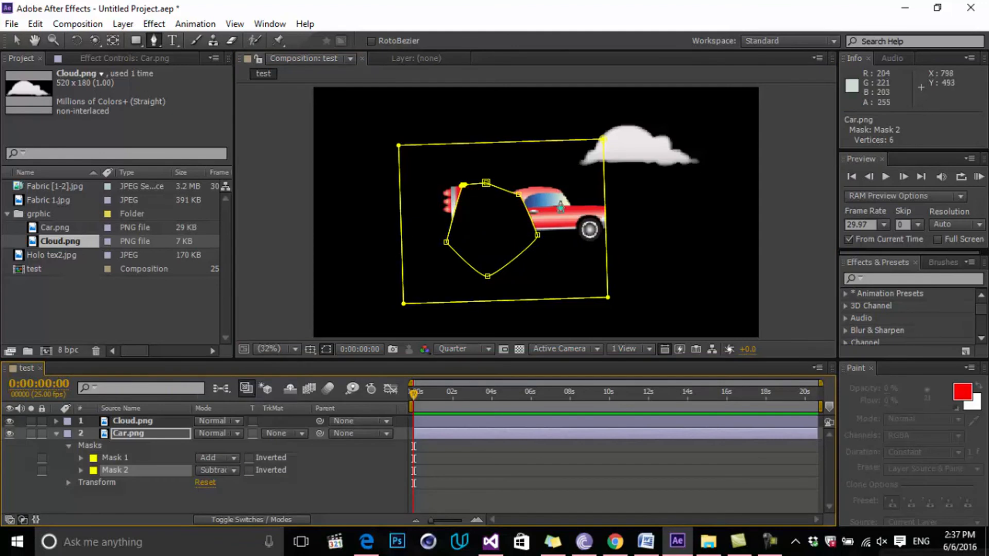
pyautogui.moveTo(399, 210)
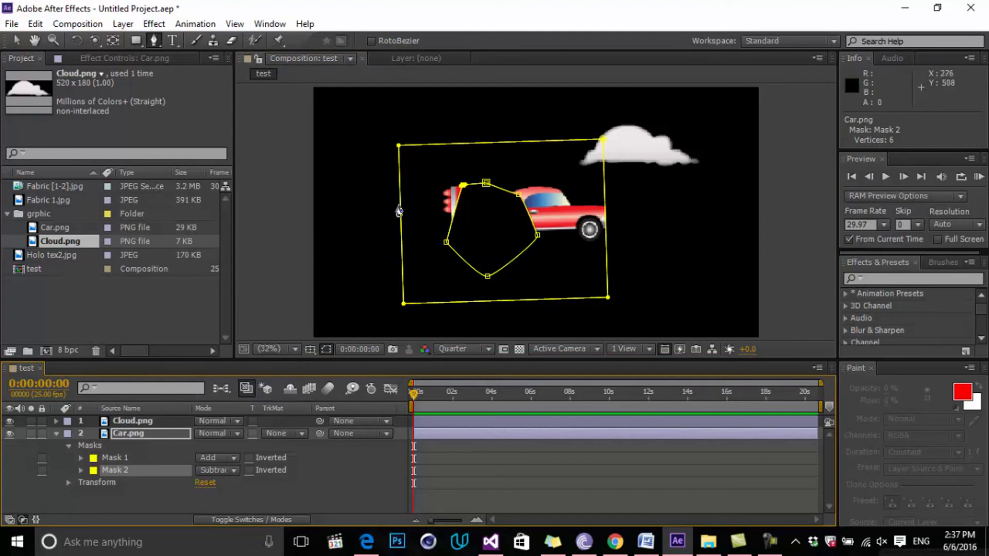
pyautogui.click(172, 40)
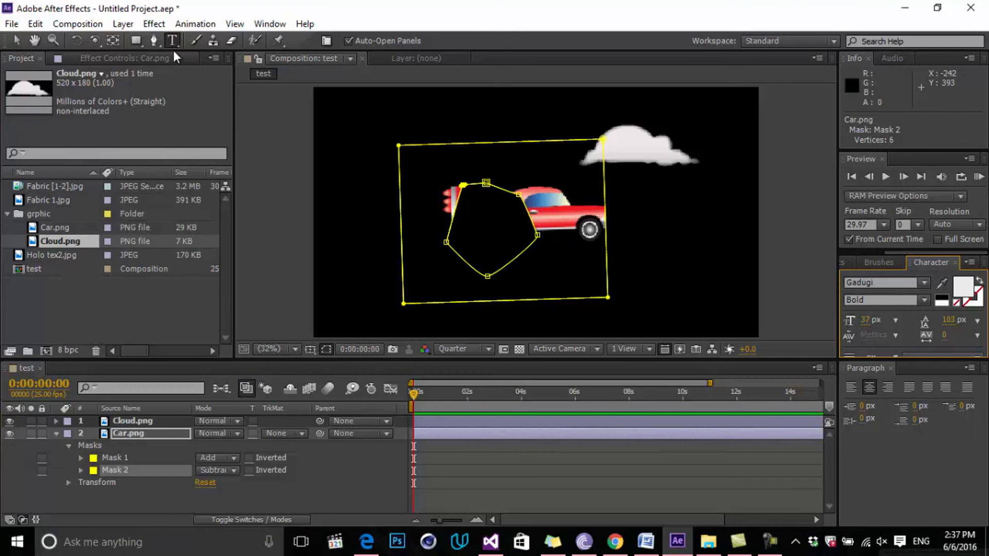
pyautogui.moveTo(459, 178)
pyautogui.write('polygon')
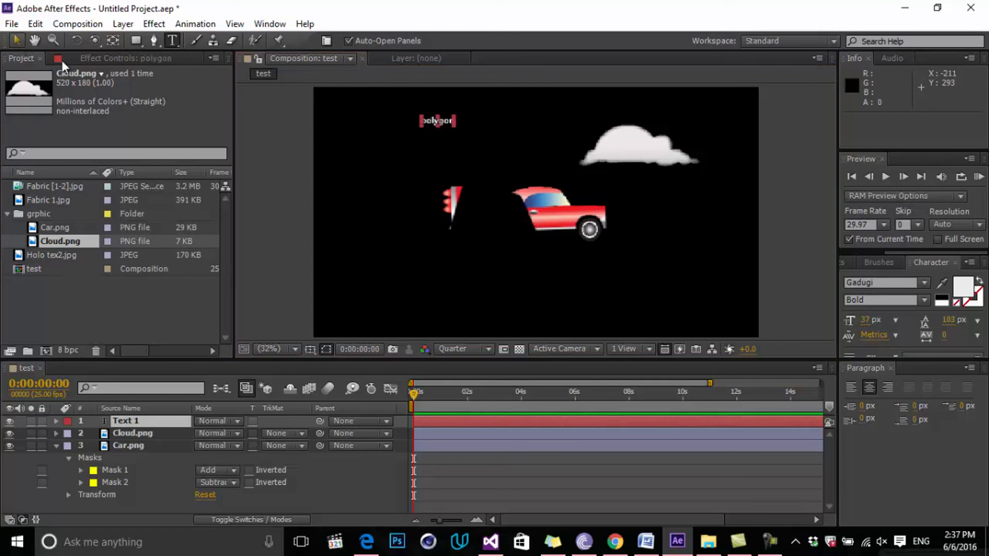
# - Commit the 'polygon' text label placed inside the car's cutout
pyautogui.click(115, 470)
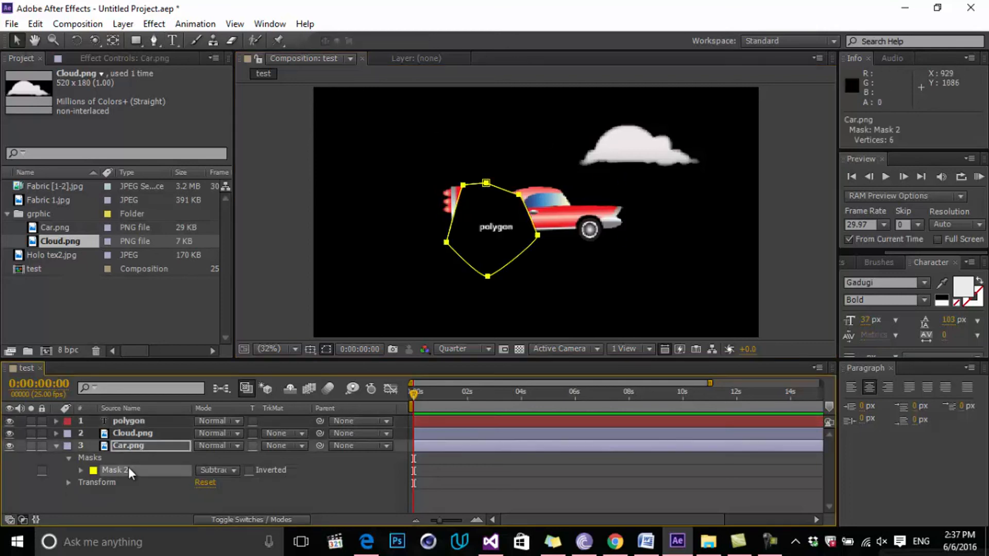
# - Delete the remaining mask on Car.png and get the Brush Tool ready for painting
pyautogui.click(127, 420)
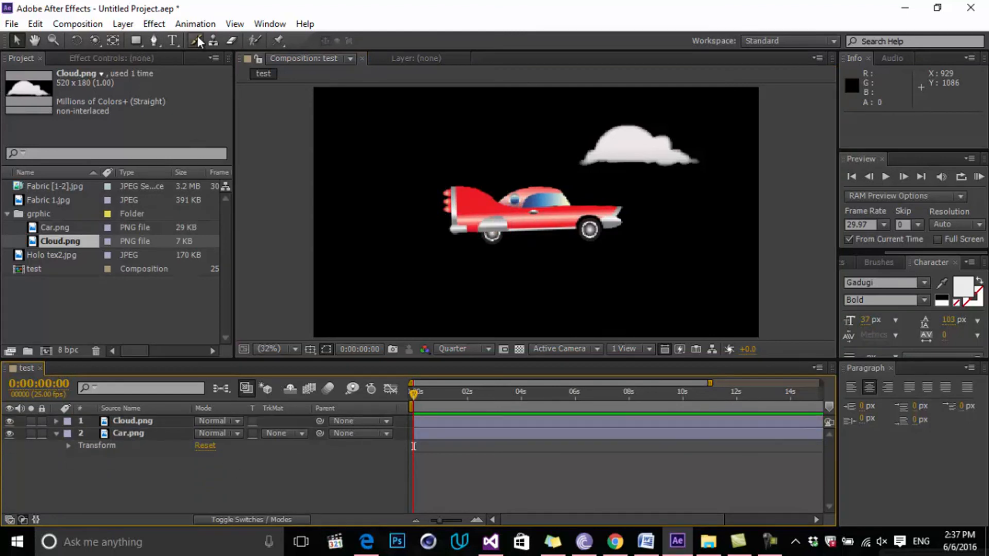
pyautogui.moveTo(197, 40)
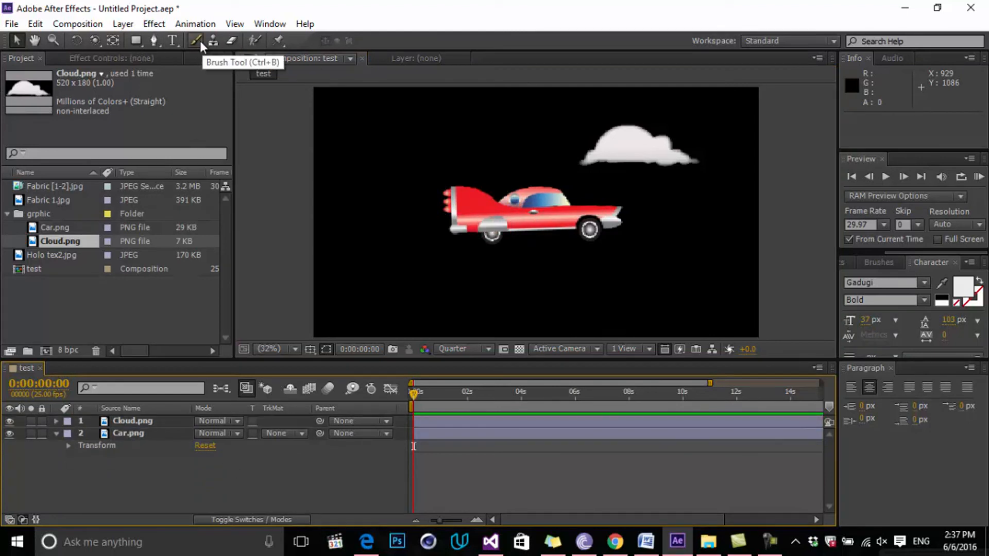
pyautogui.moveTo(214, 40)
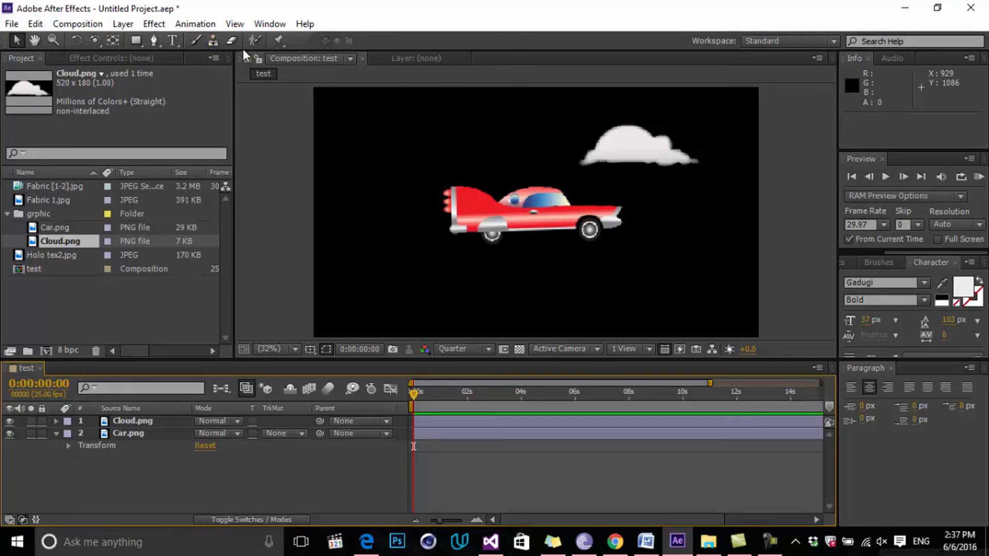
pyautogui.moveTo(264, 51)
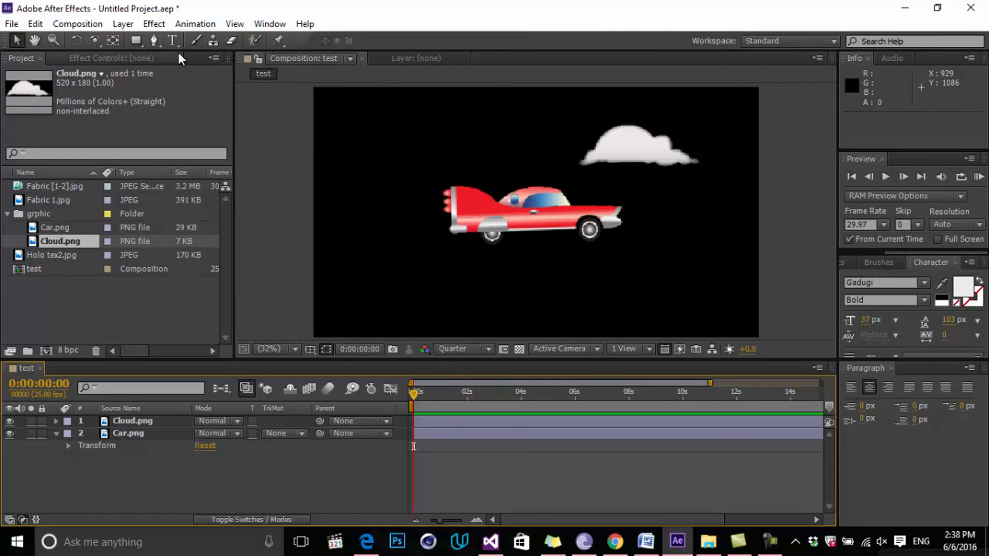
pyautogui.moveTo(227, 54)
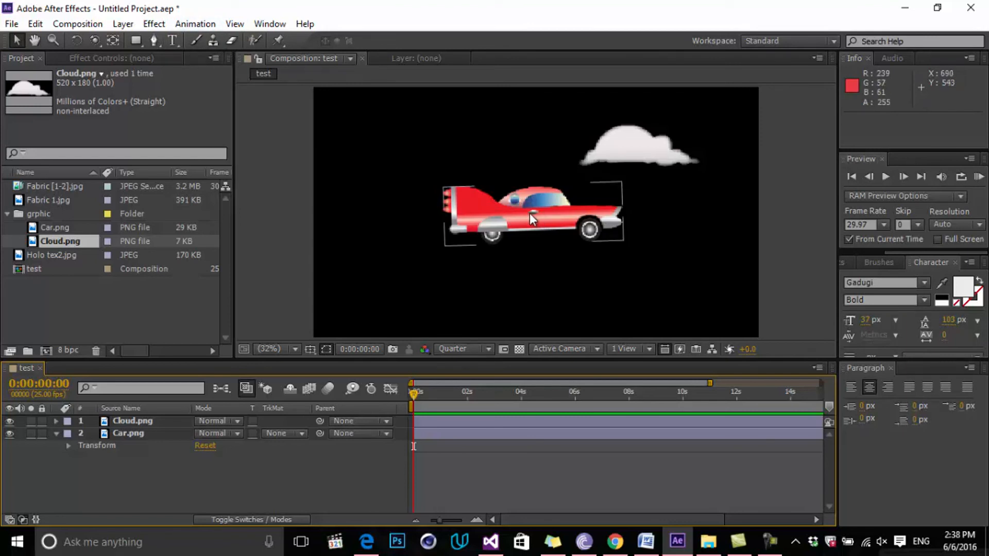
pyautogui.moveTo(536, 220)
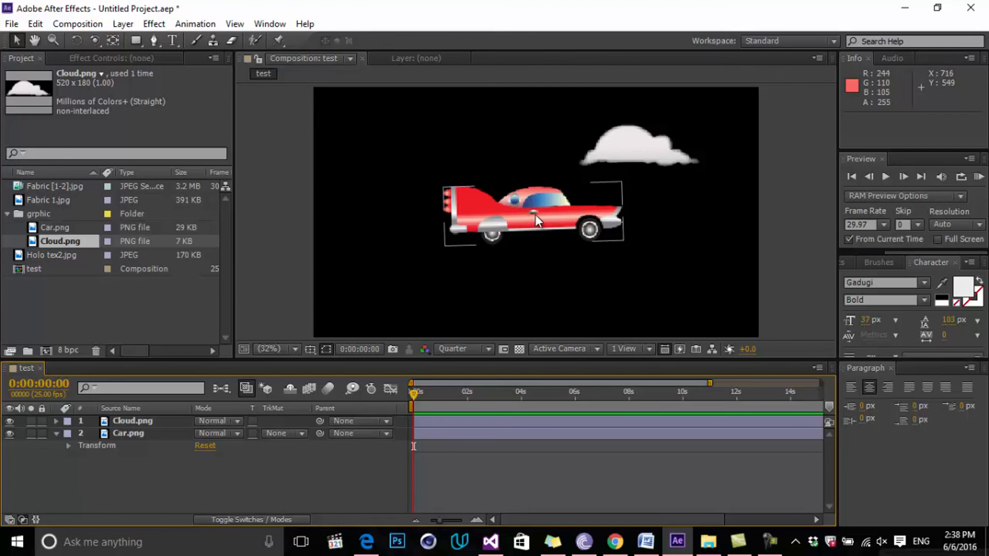
pyautogui.click(195, 41)
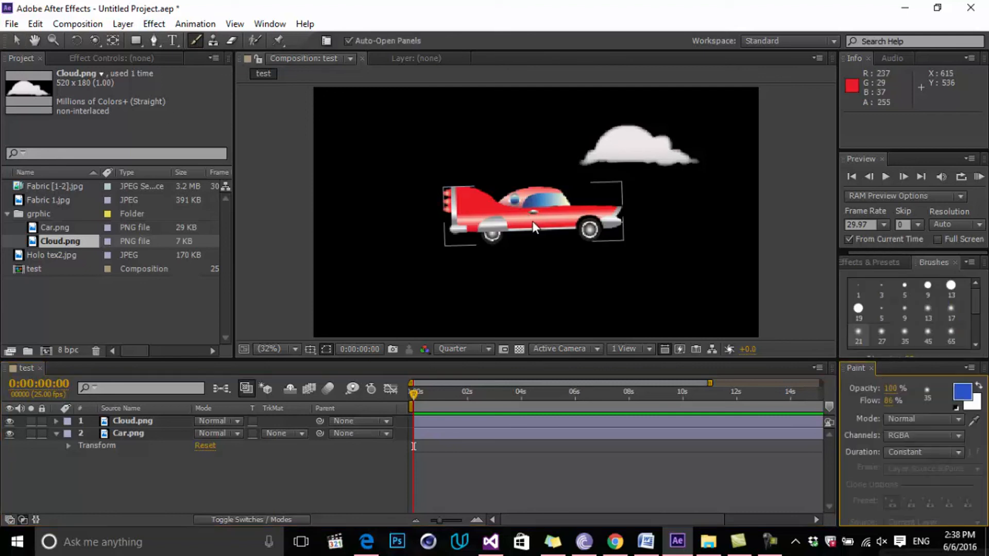
# - Paint on Car.png in the Layer panel, changing the foreground colour to red then white
pyautogui.doubleClick(128, 434)
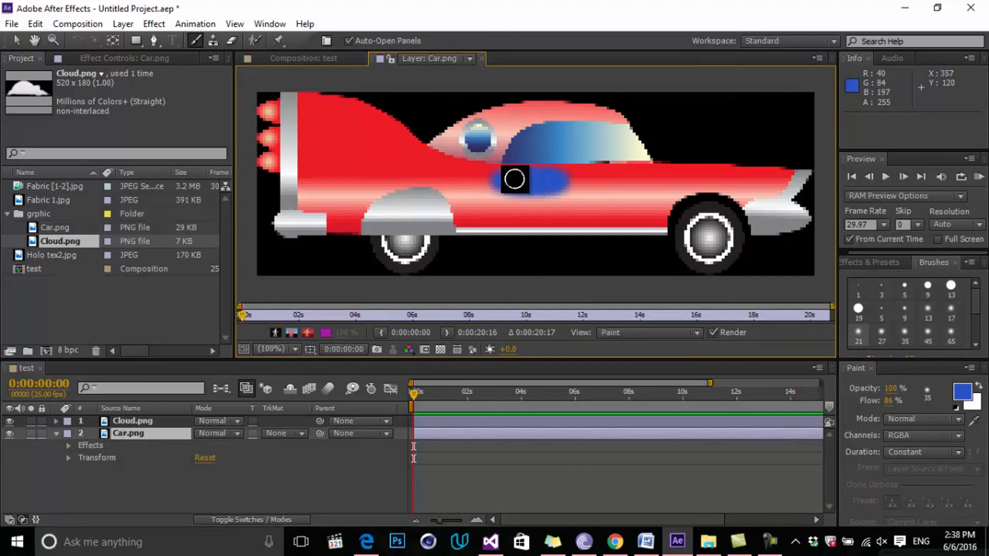
pyautogui.moveTo(963, 392)
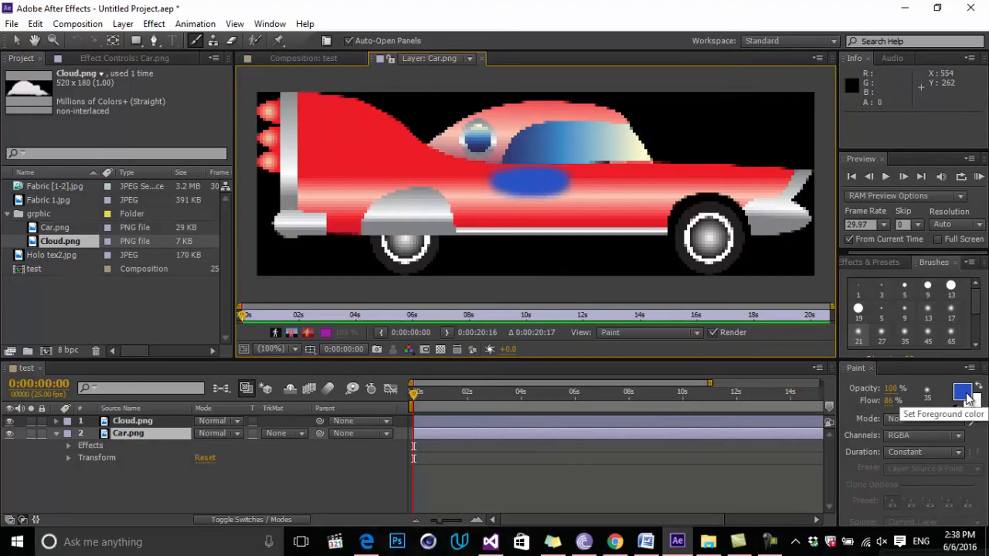
pyautogui.click(961, 392)
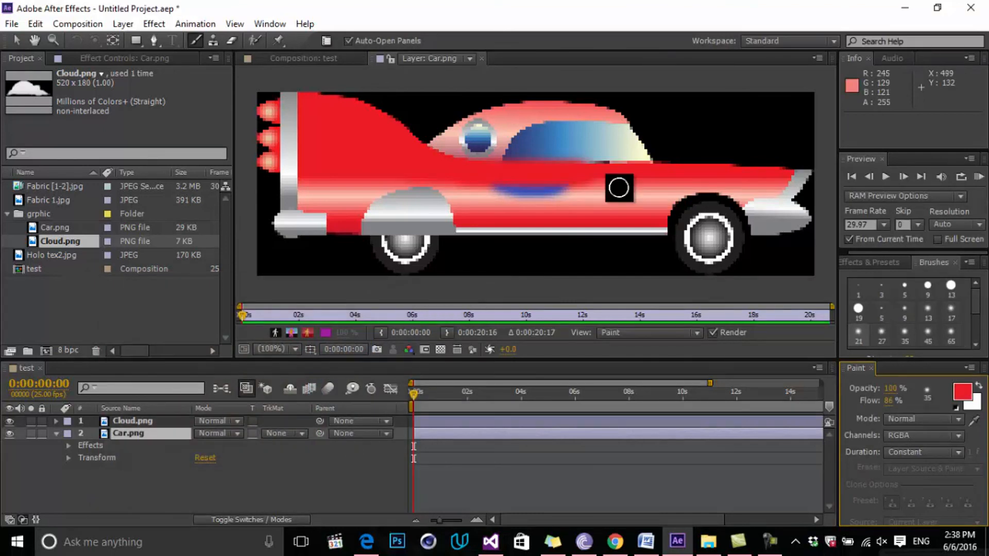
pyautogui.click(960, 394)
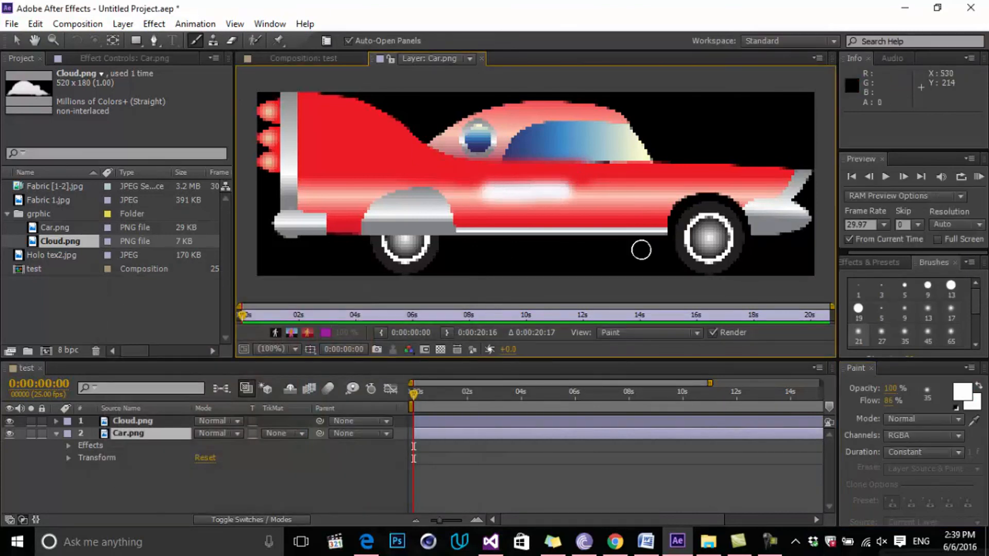
pyautogui.moveTo(924, 356)
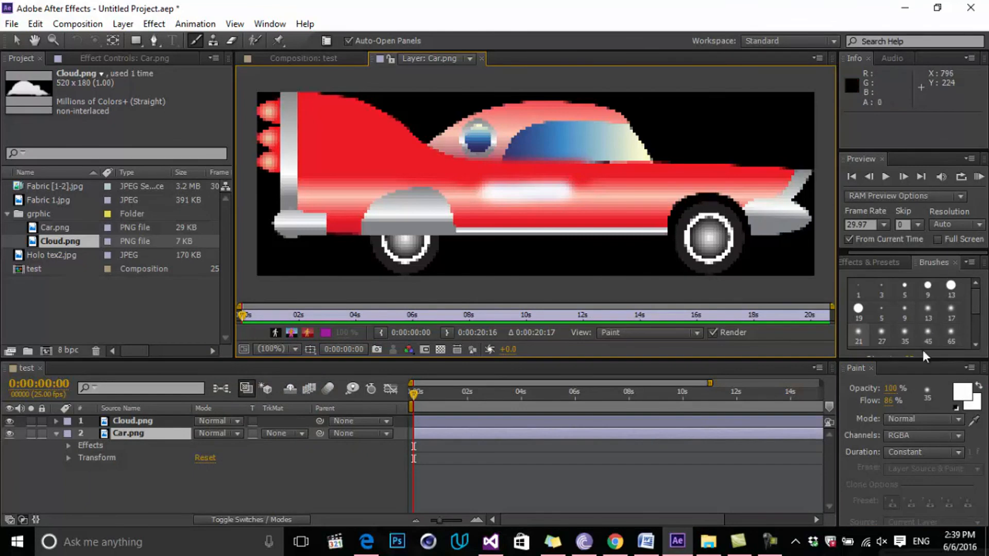
# - Scroll the Brushes panel down to reach the 300 px brush
pyautogui.scroll(-3)
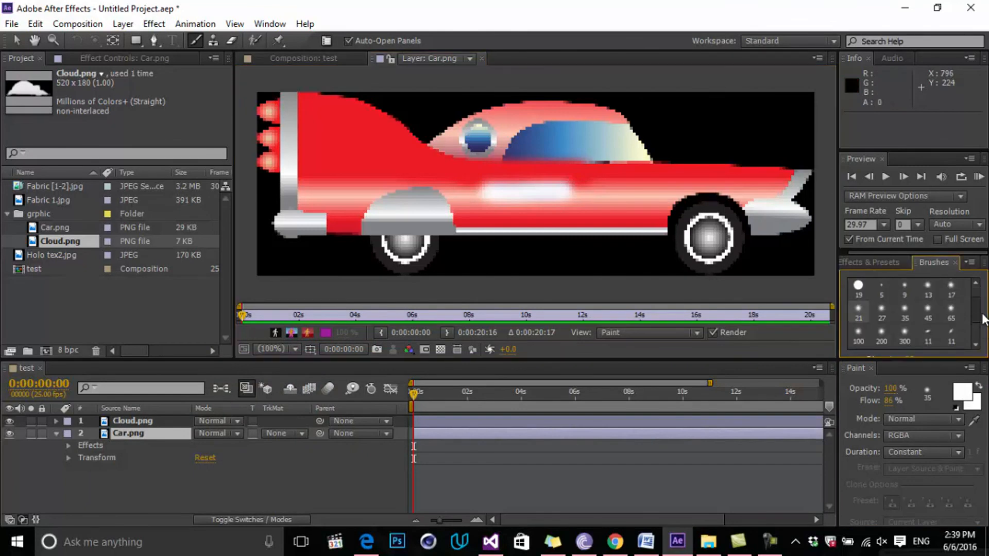
pyautogui.scroll(-3)
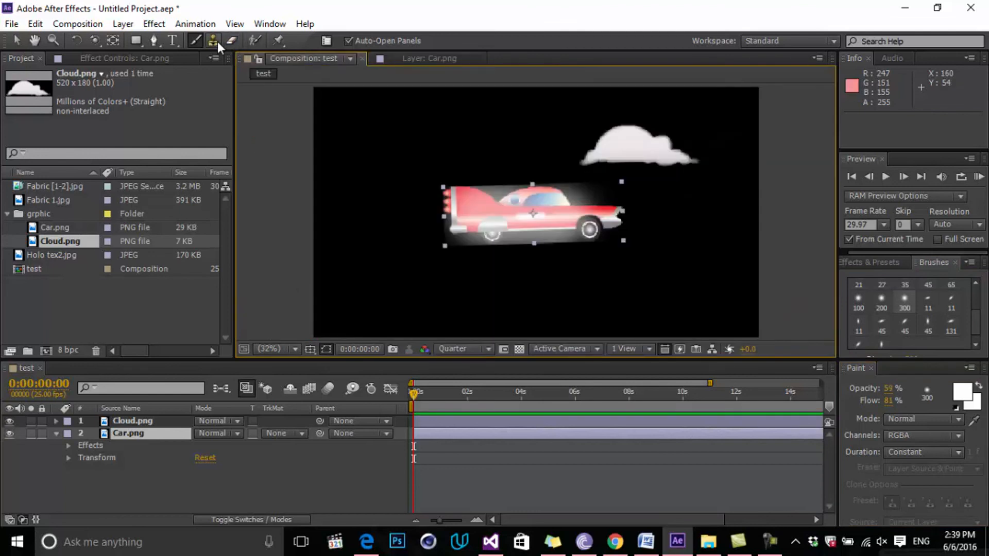
# - Switch to the Clone Stamp Tool to copy pixels within the car layer
pyautogui.click(213, 40)
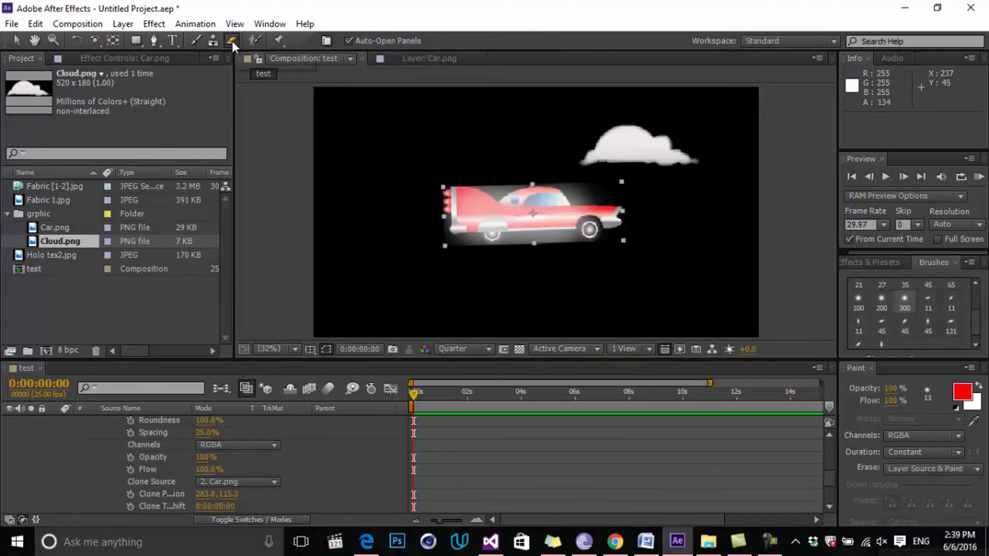
pyautogui.moveTo(472, 205)
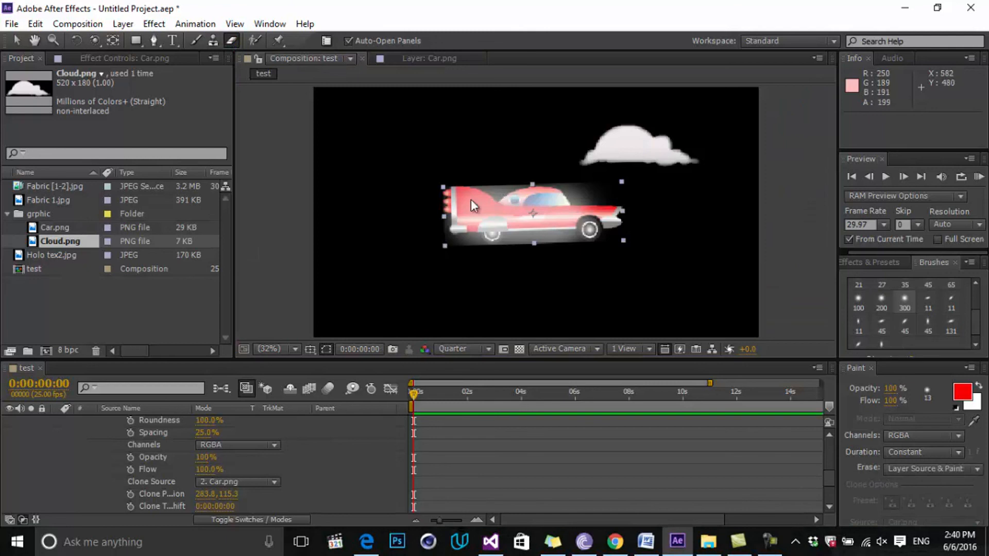
pyautogui.moveTo(550, 228)
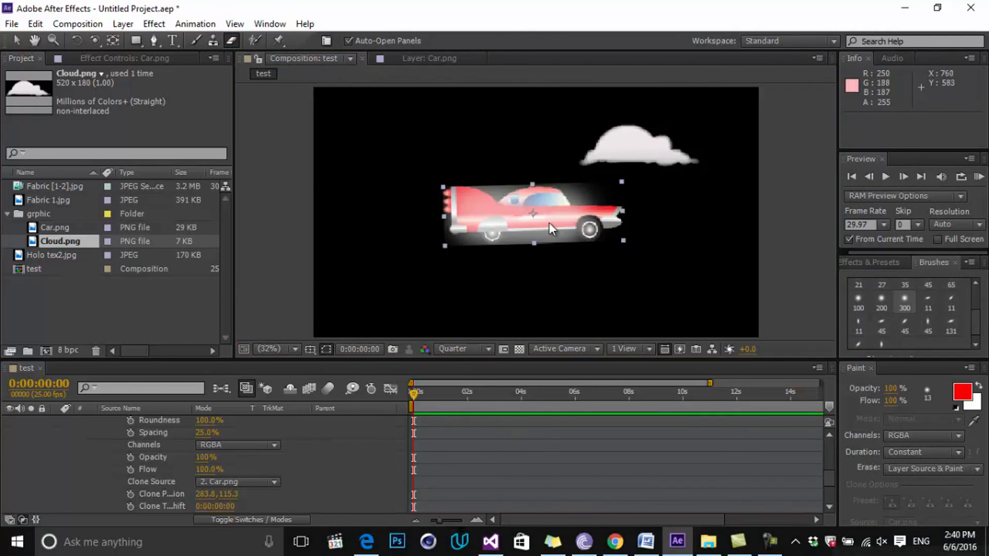
pyautogui.moveTo(230, 55)
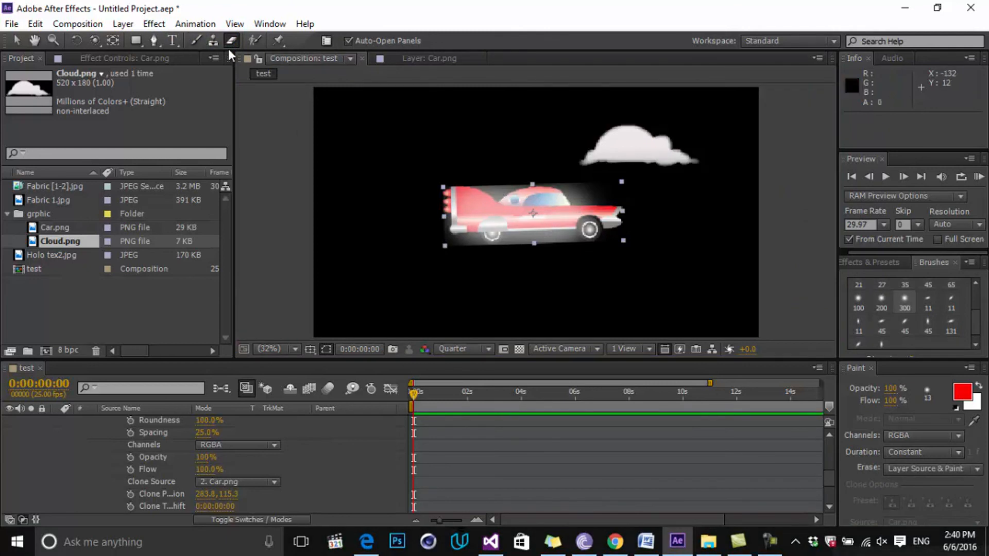
pyautogui.moveTo(255, 40)
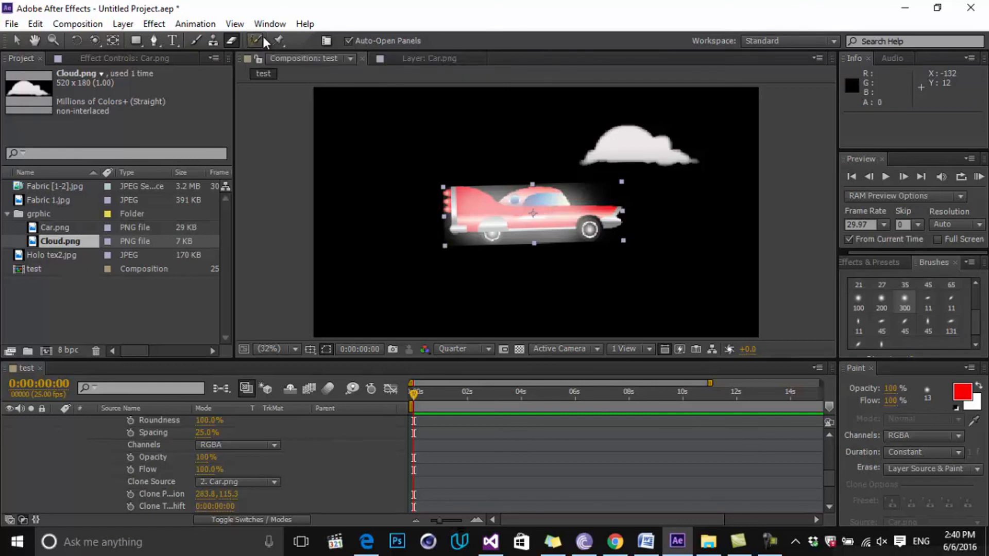
pyautogui.moveTo(254, 40)
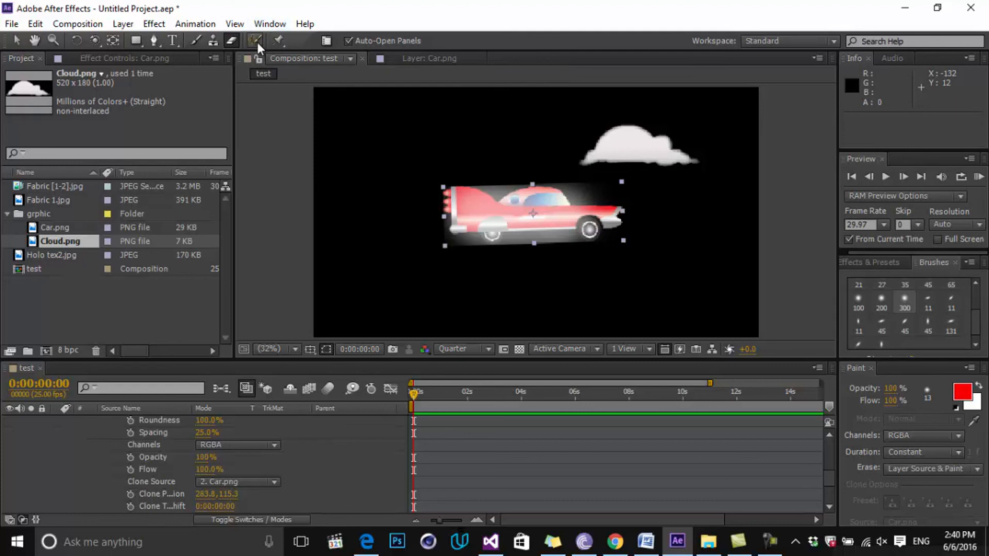
pyautogui.moveTo(255, 41)
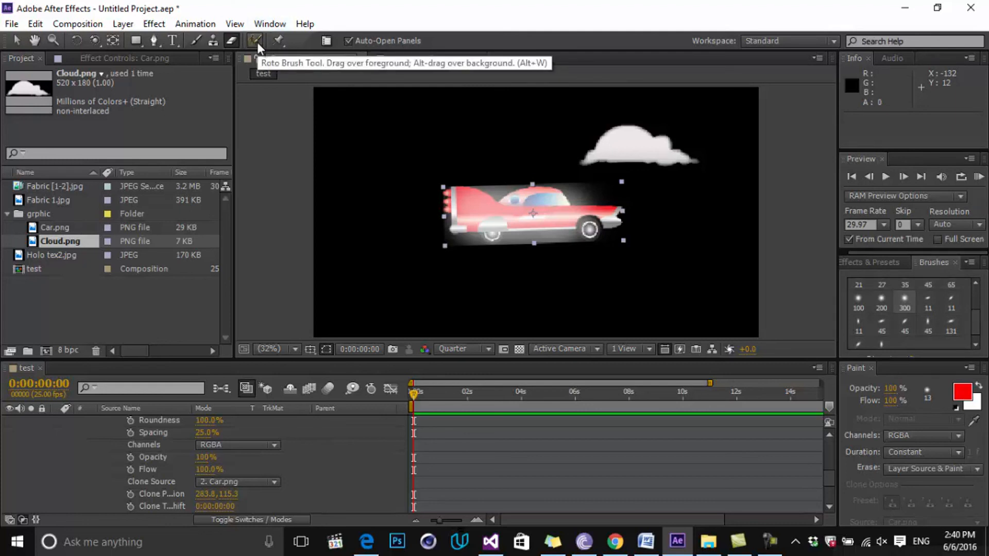
pyautogui.moveTo(278, 40)
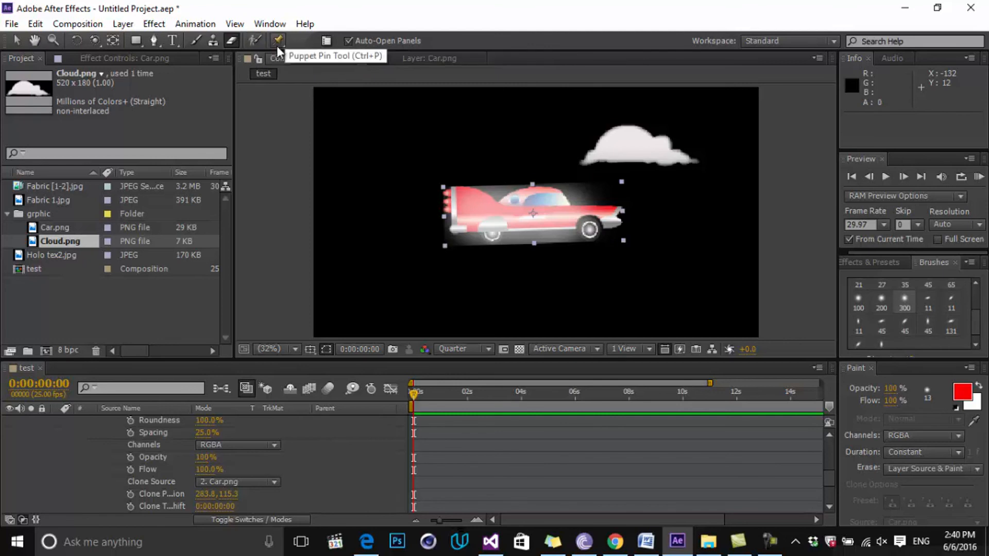
pyautogui.moveTo(529, 218)
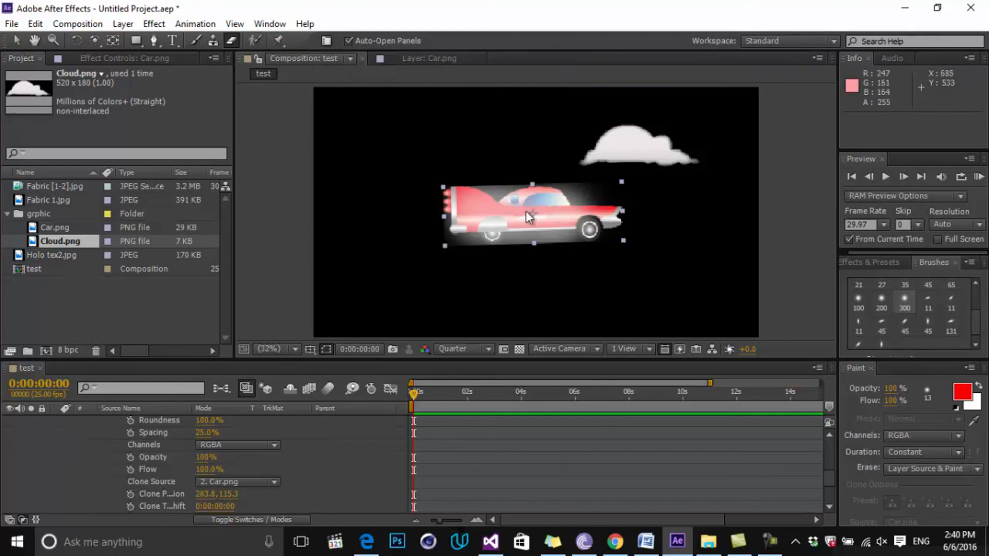
pyautogui.moveTo(543, 216)
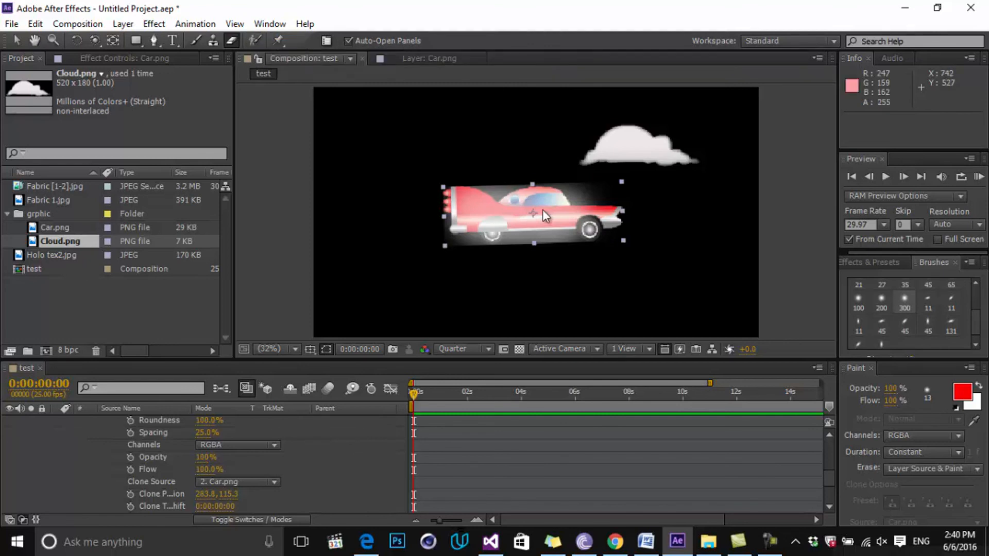
pyautogui.moveTo(554, 213)
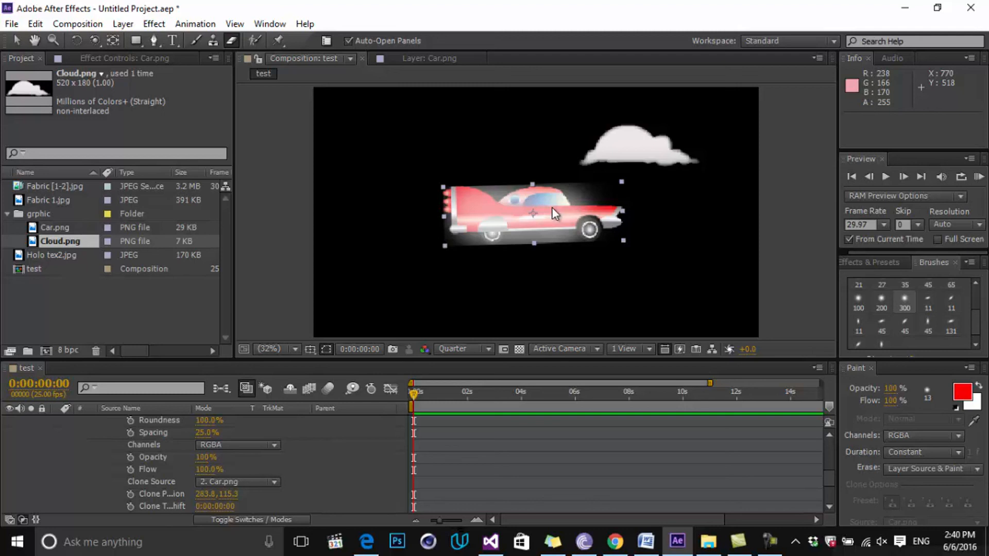
pyautogui.moveTo(238, 66)
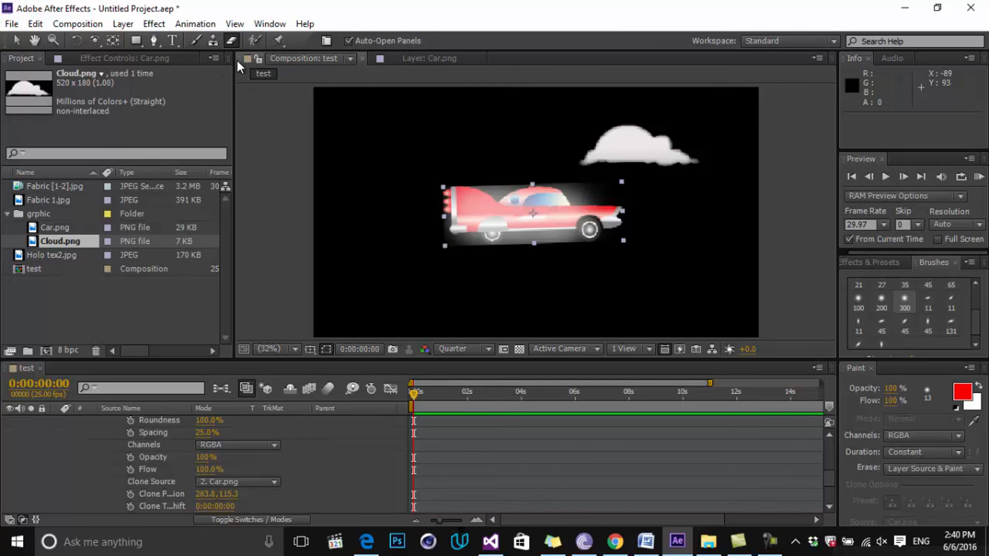